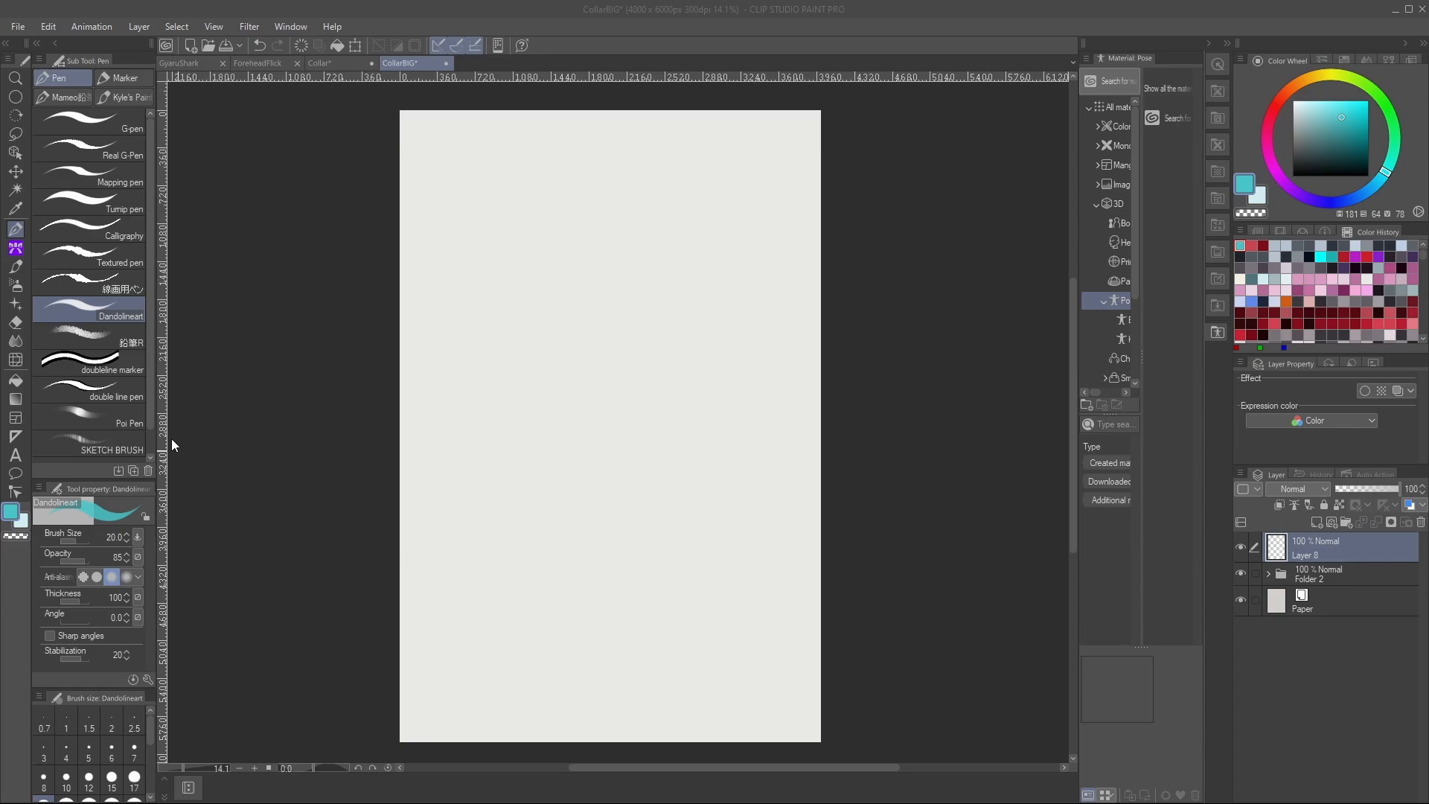
mouse_move(392, 167)
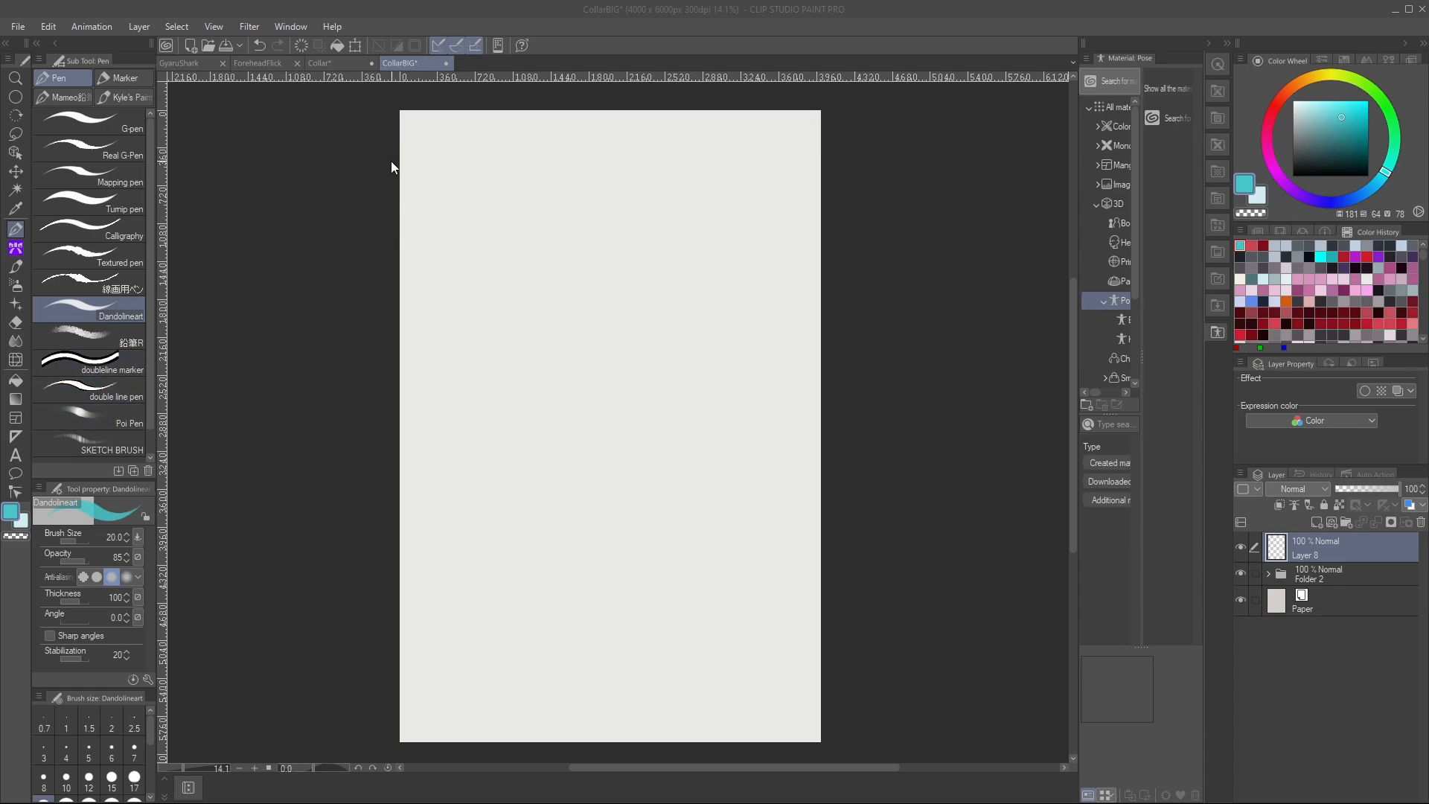
mouse_move(394, 149)
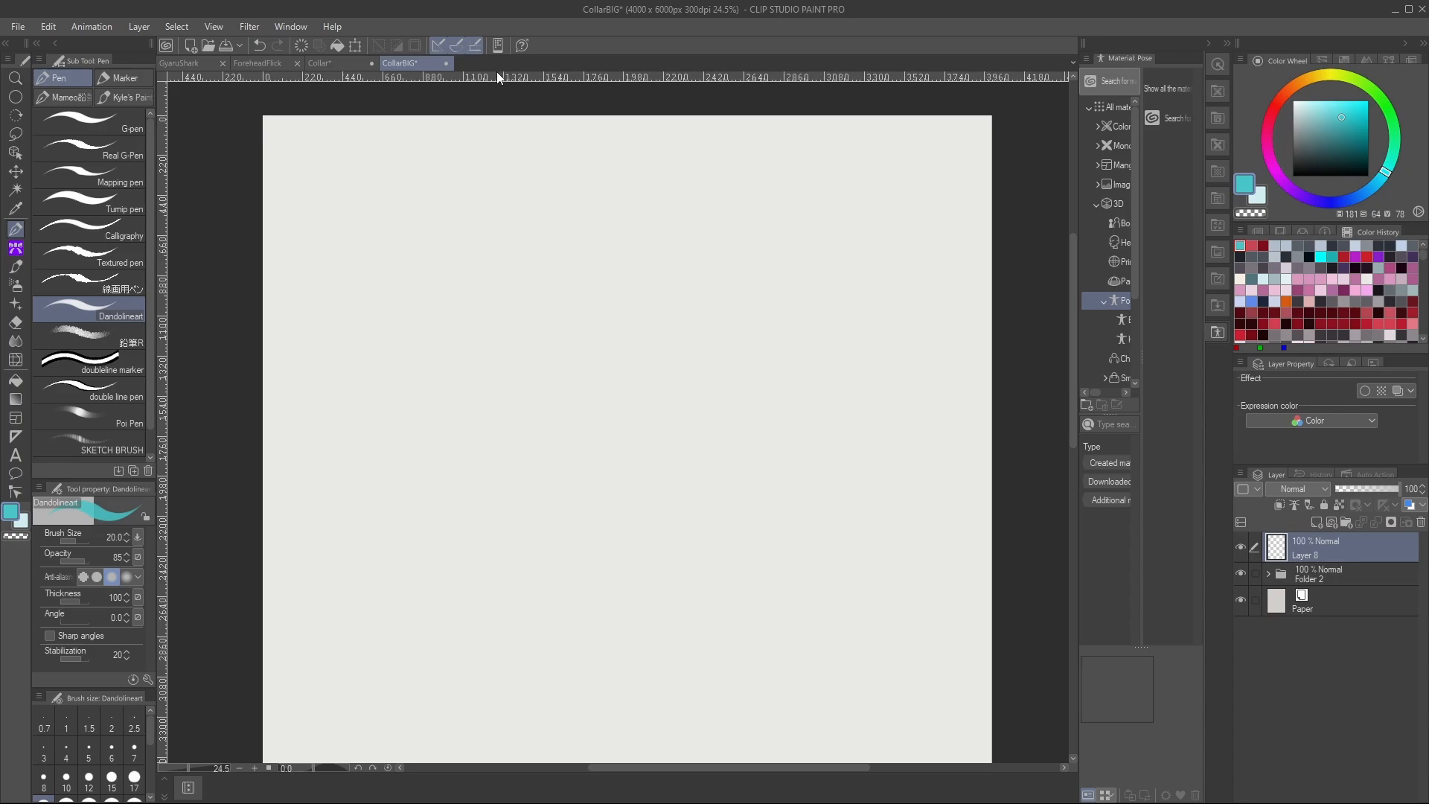
mouse_move(601, 79)
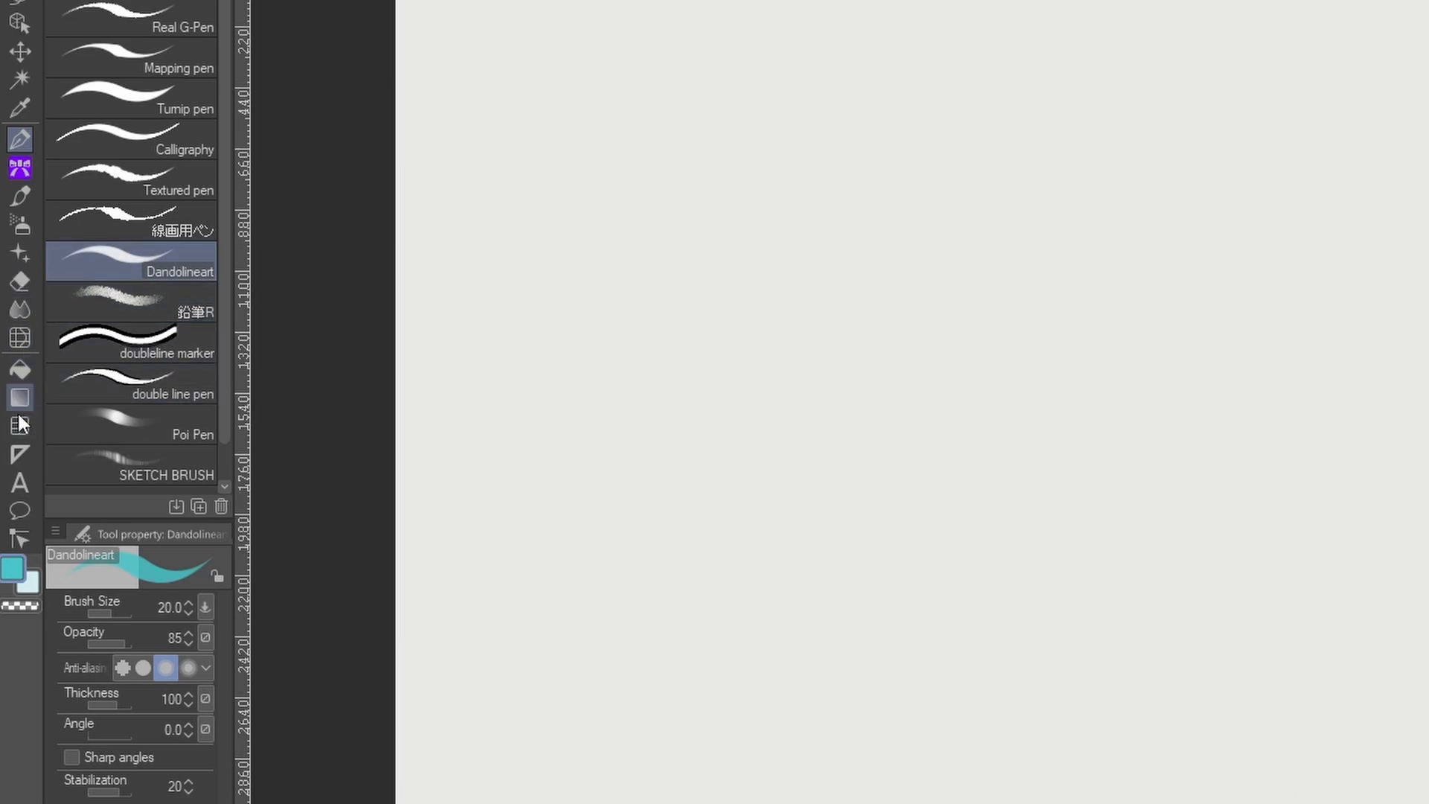
Place a vertical symmetrical ruler running down the canvas with the Symmetrical ruler tool.
click(18, 454)
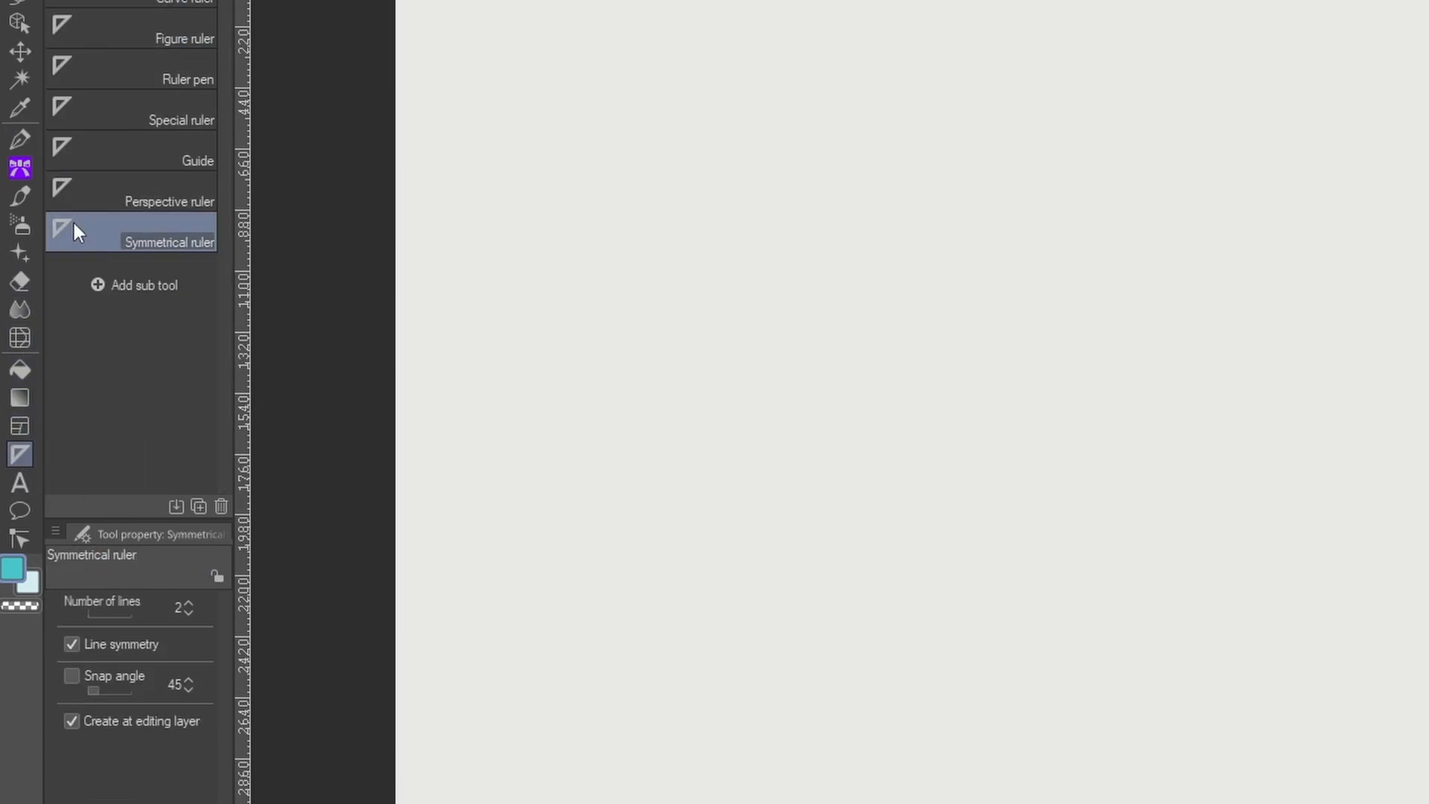
mouse_move(98, 263)
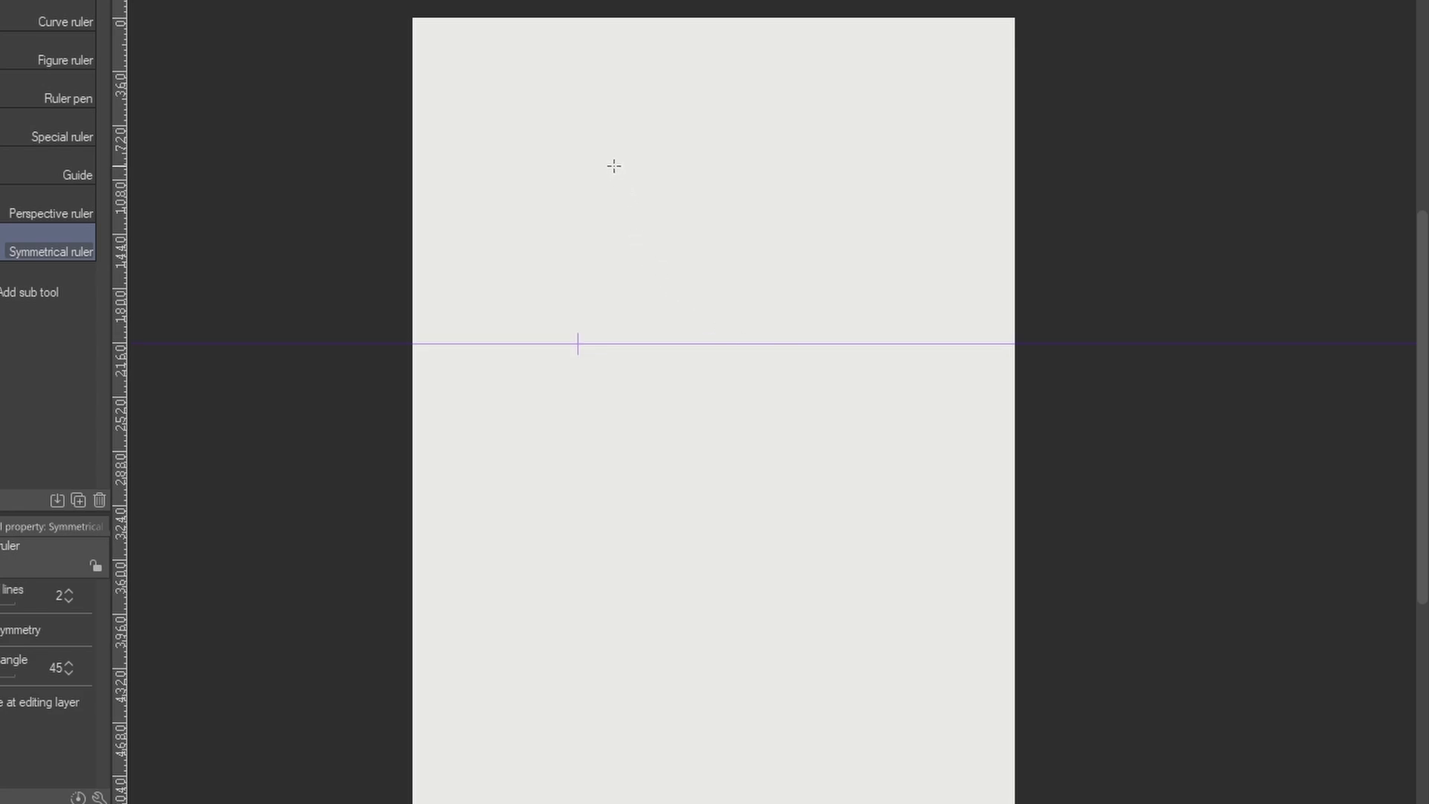
drag(614, 167, 828, 381)
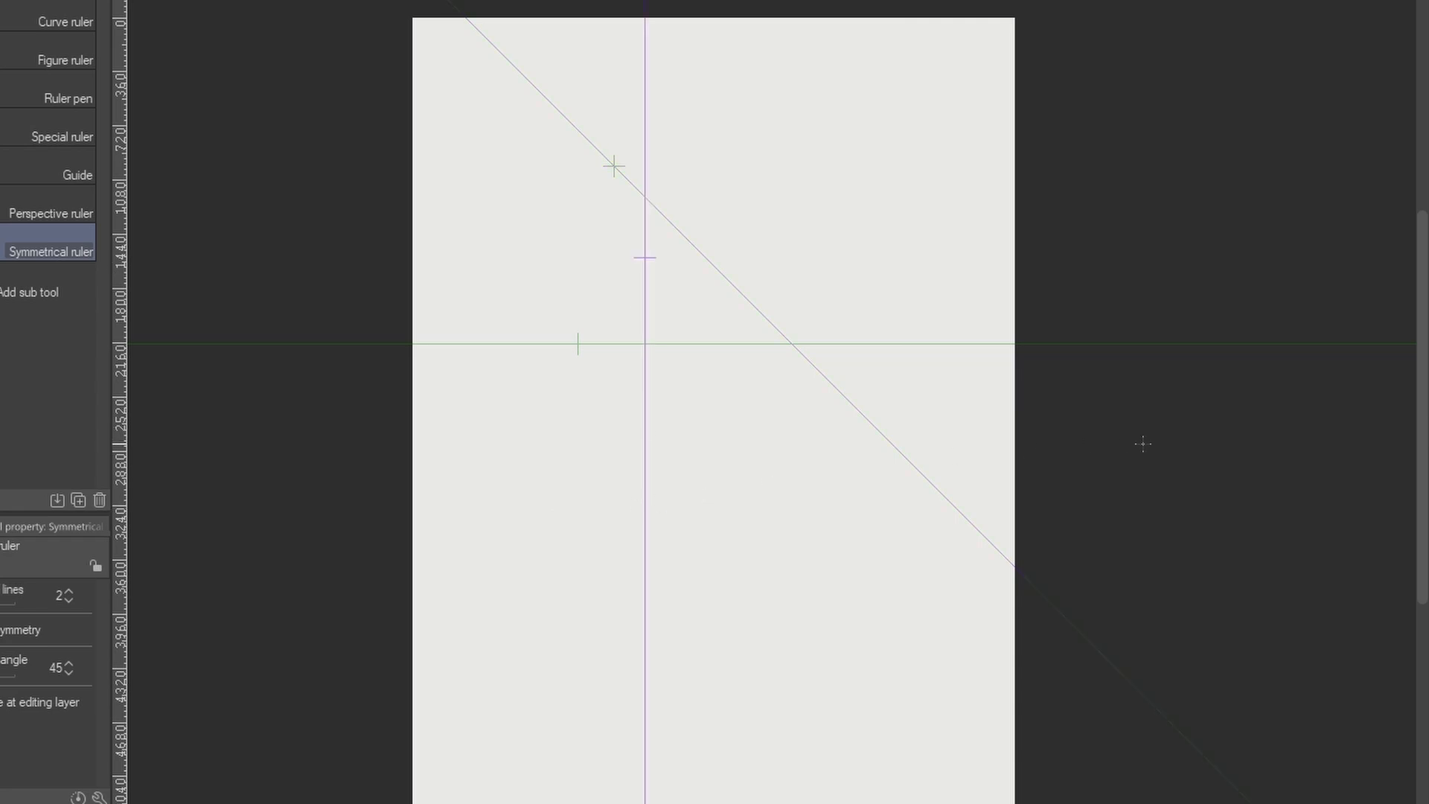
drag(521, 256, 861, 152)
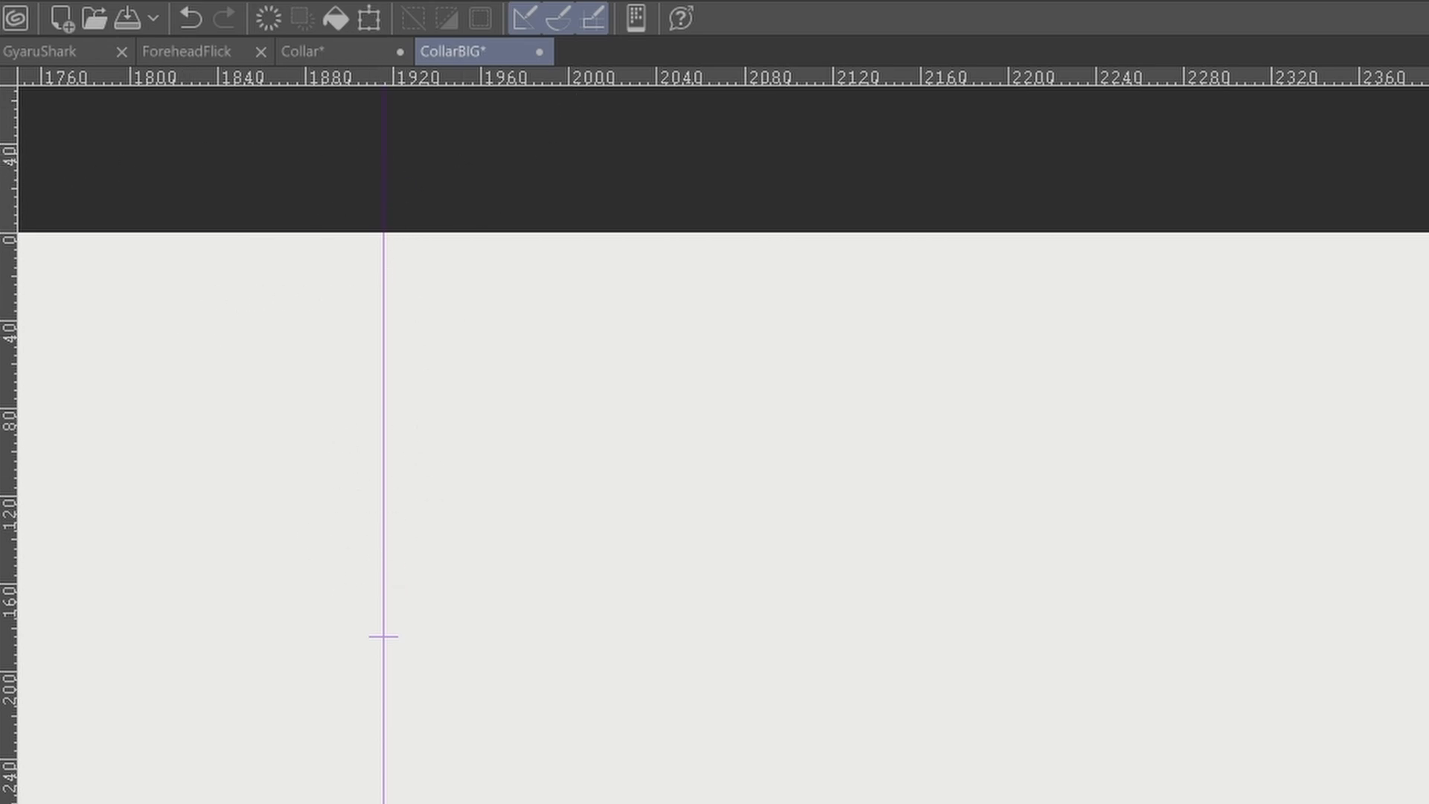
mouse_move(383, 203)
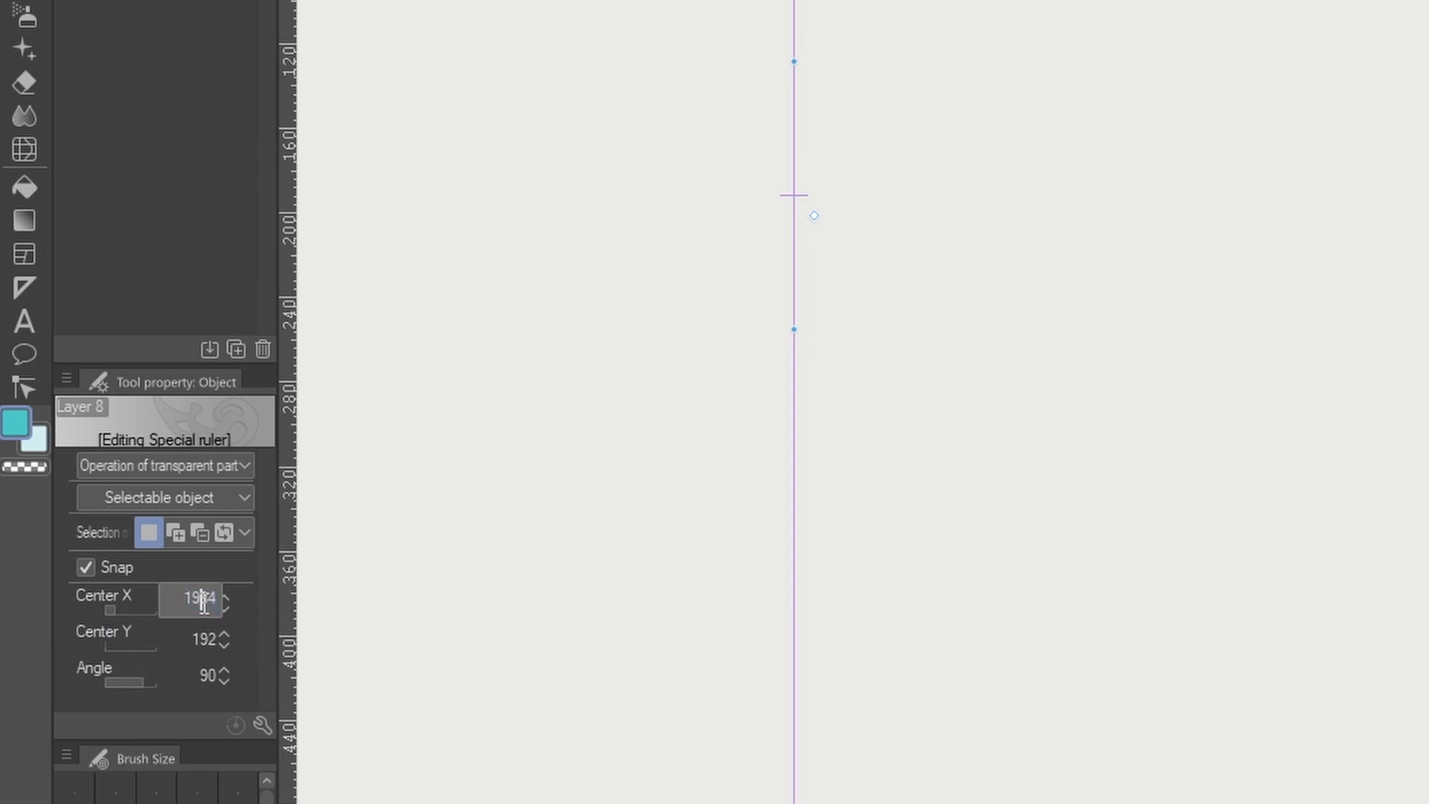
Set the symmetry ruler's Center X to 201 to centre it horizontally.
text(201)
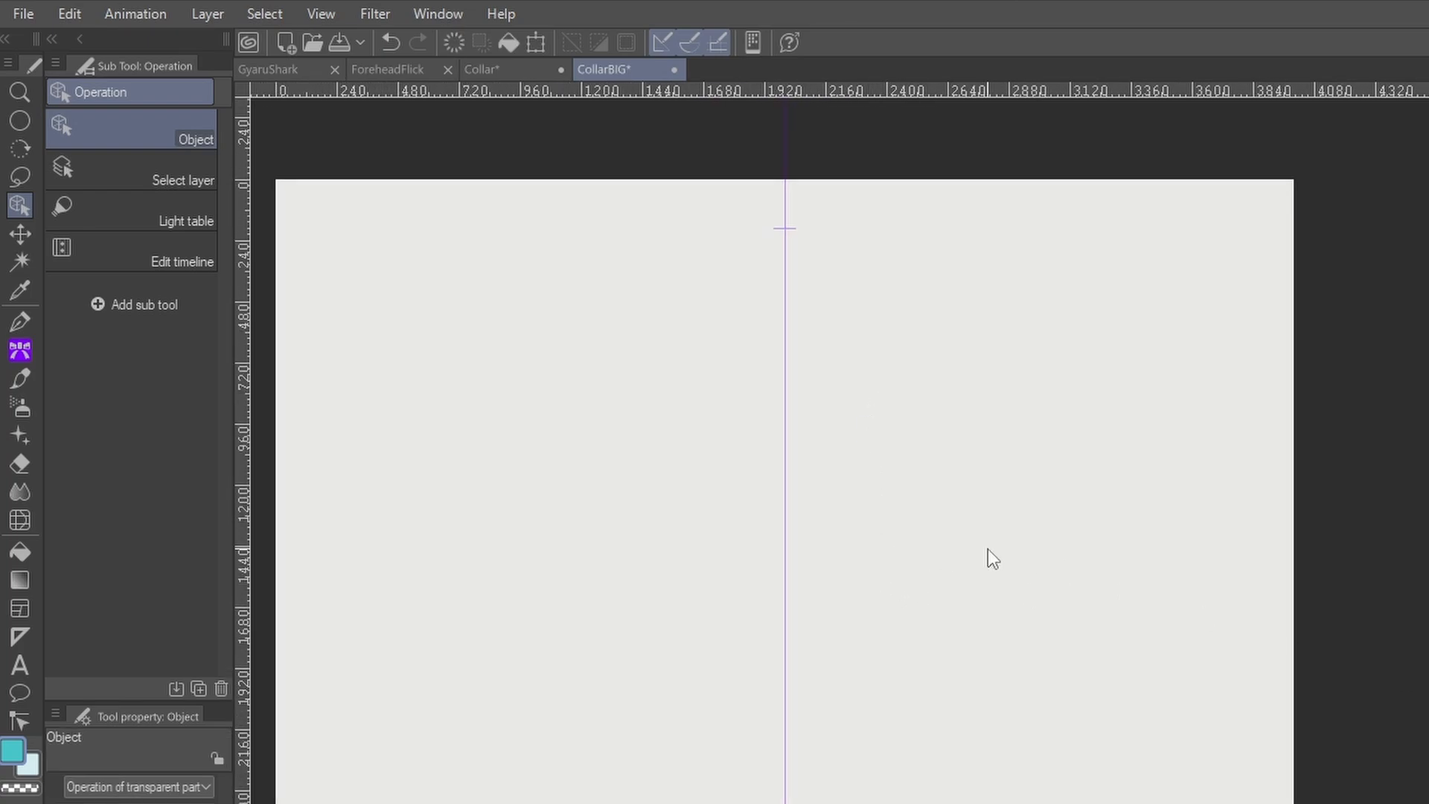
click(19, 322)
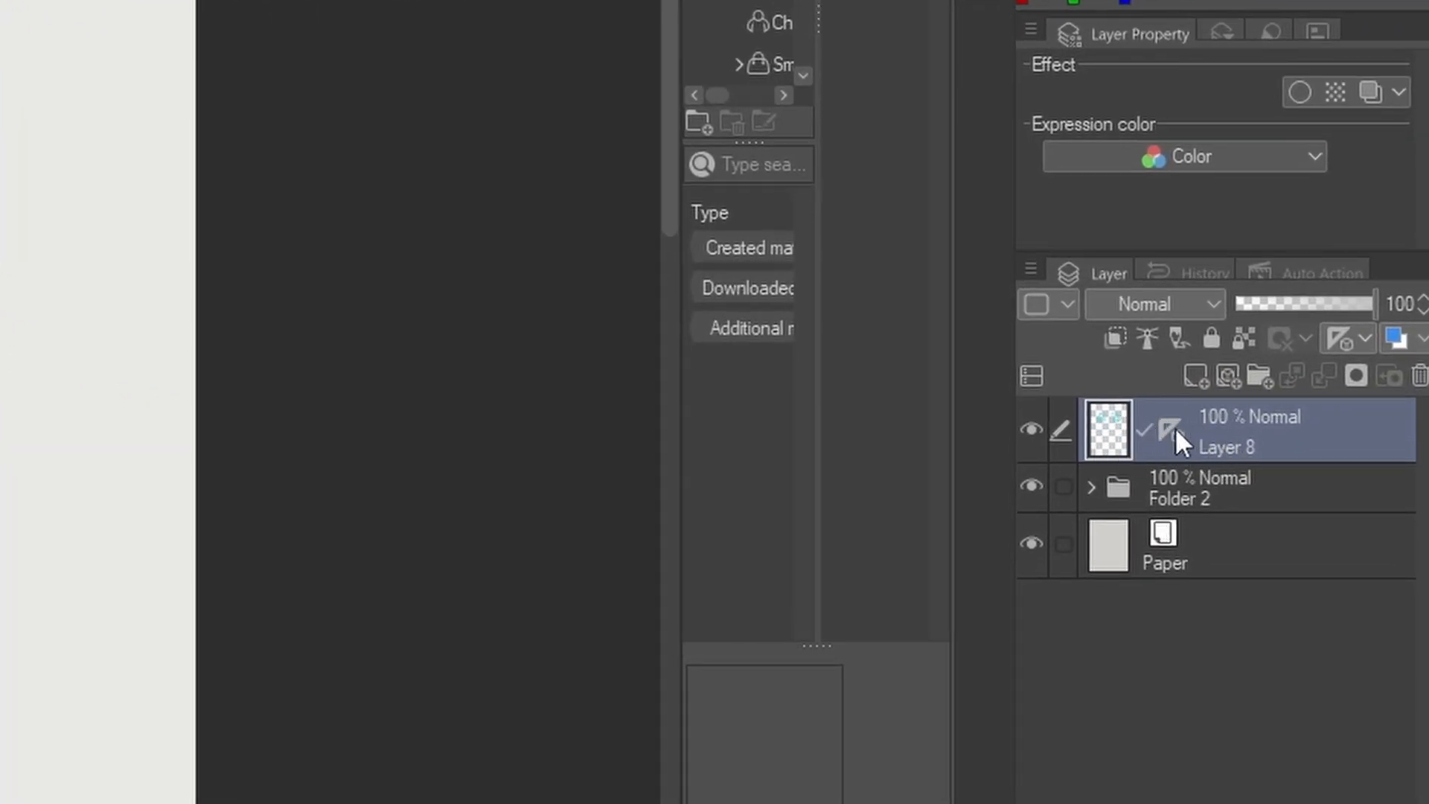
Group Layers 8 and 9 into Folder 1, apply the ruler, and draw a mirrored teal stroke.
click(1194, 374)
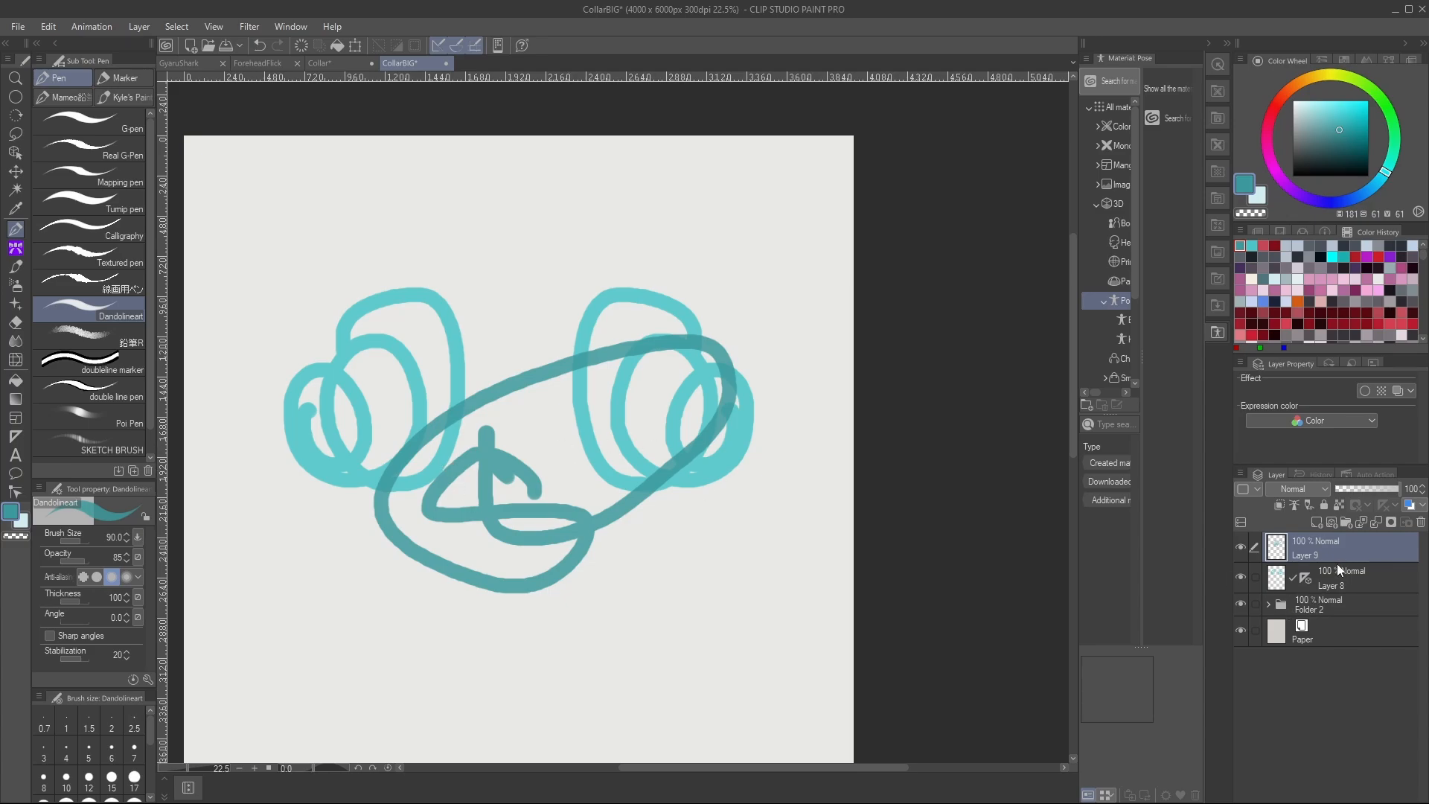
click(1336, 578)
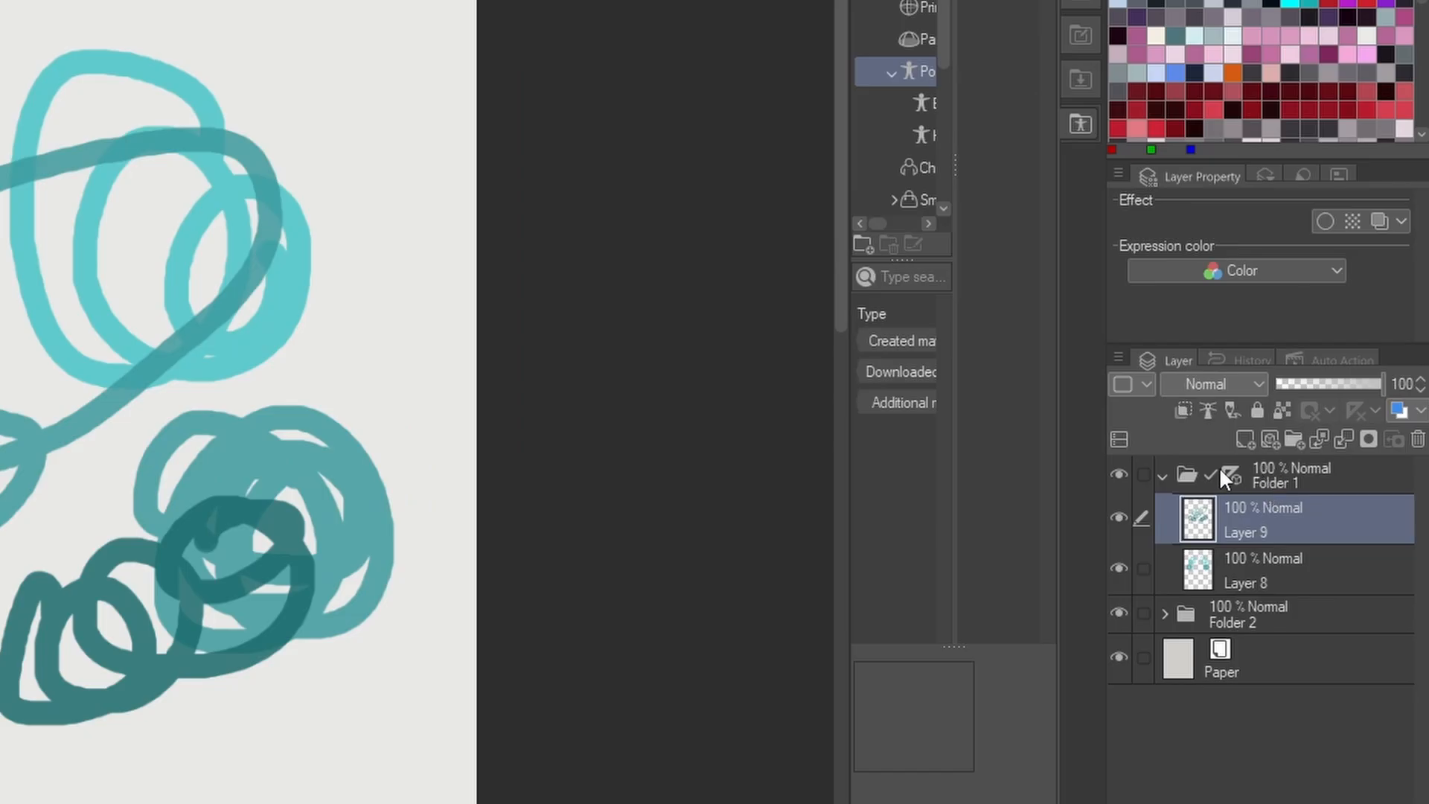
click(1233, 475)
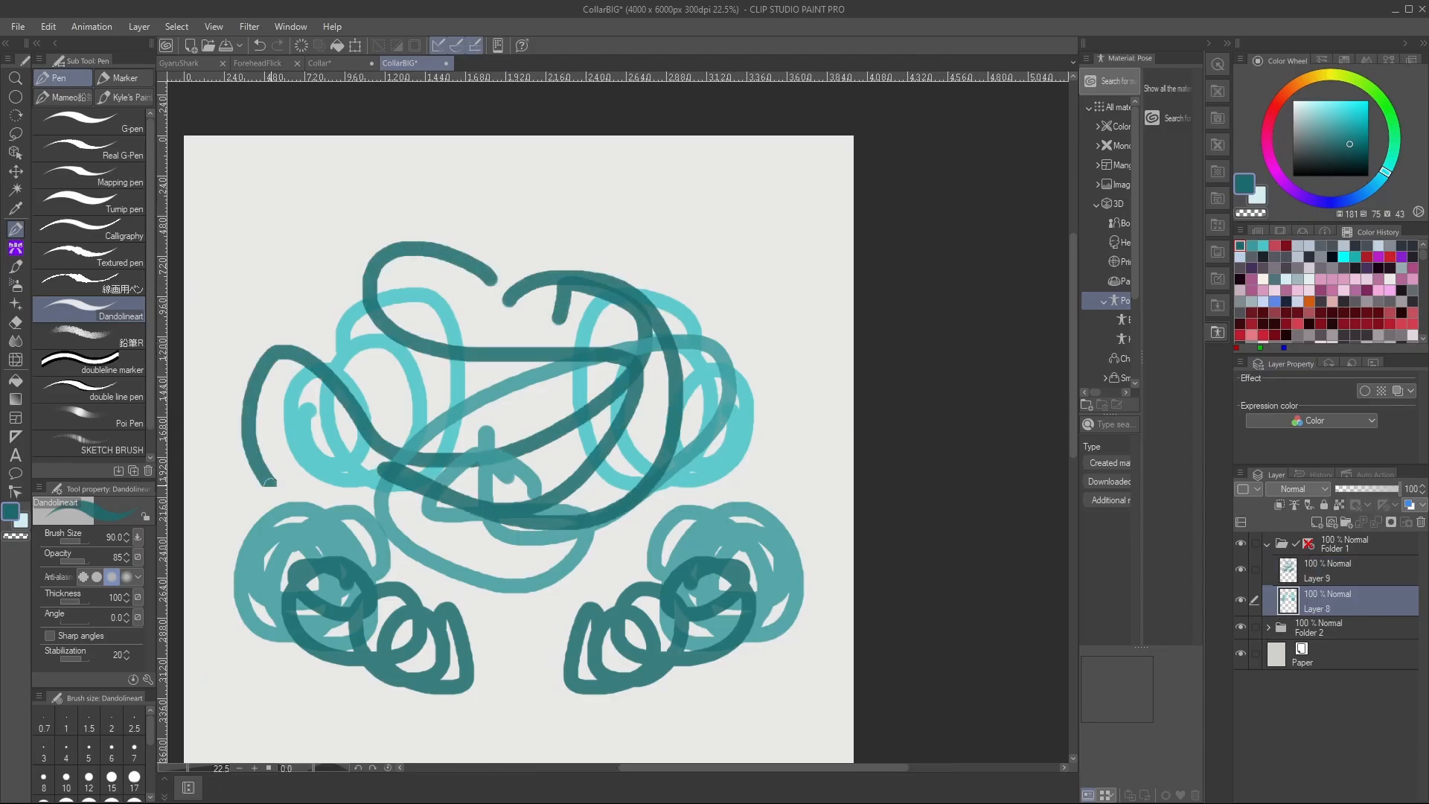
drag(265, 483, 698, 455)
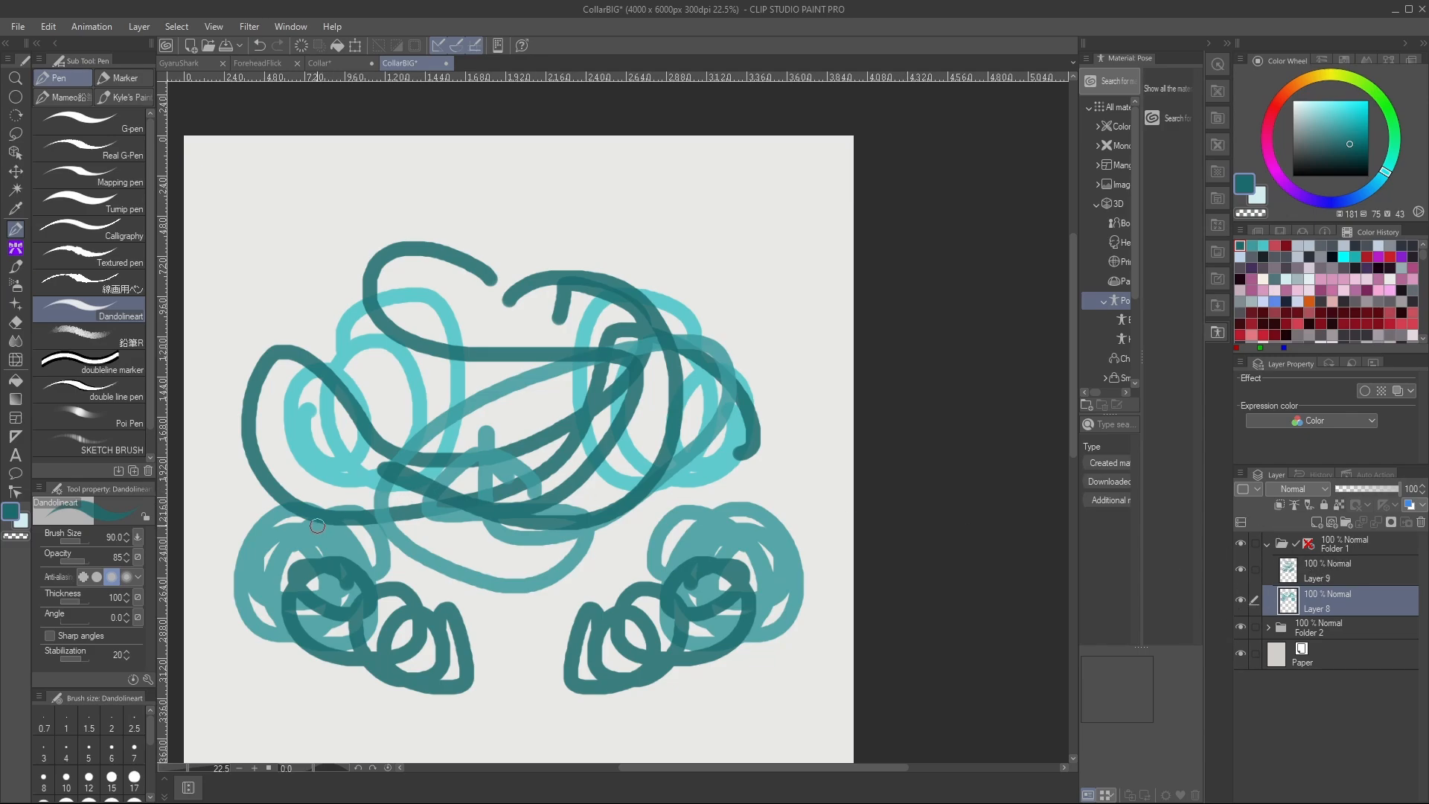
Switch to the Tech Pen Tilt brush and draw a thin test squiggle at upper left.
click(131, 97)
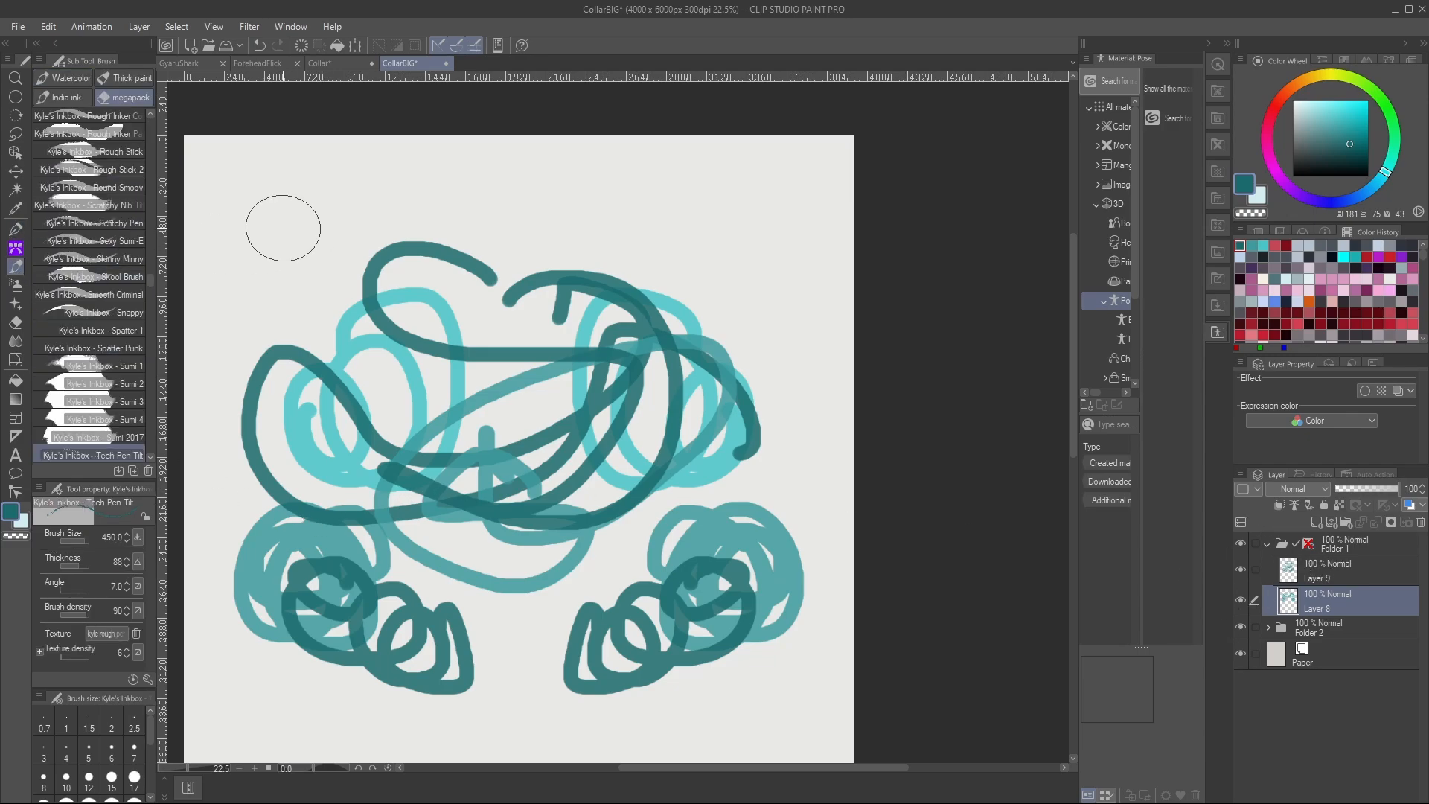
drag(310, 228, 273, 346)
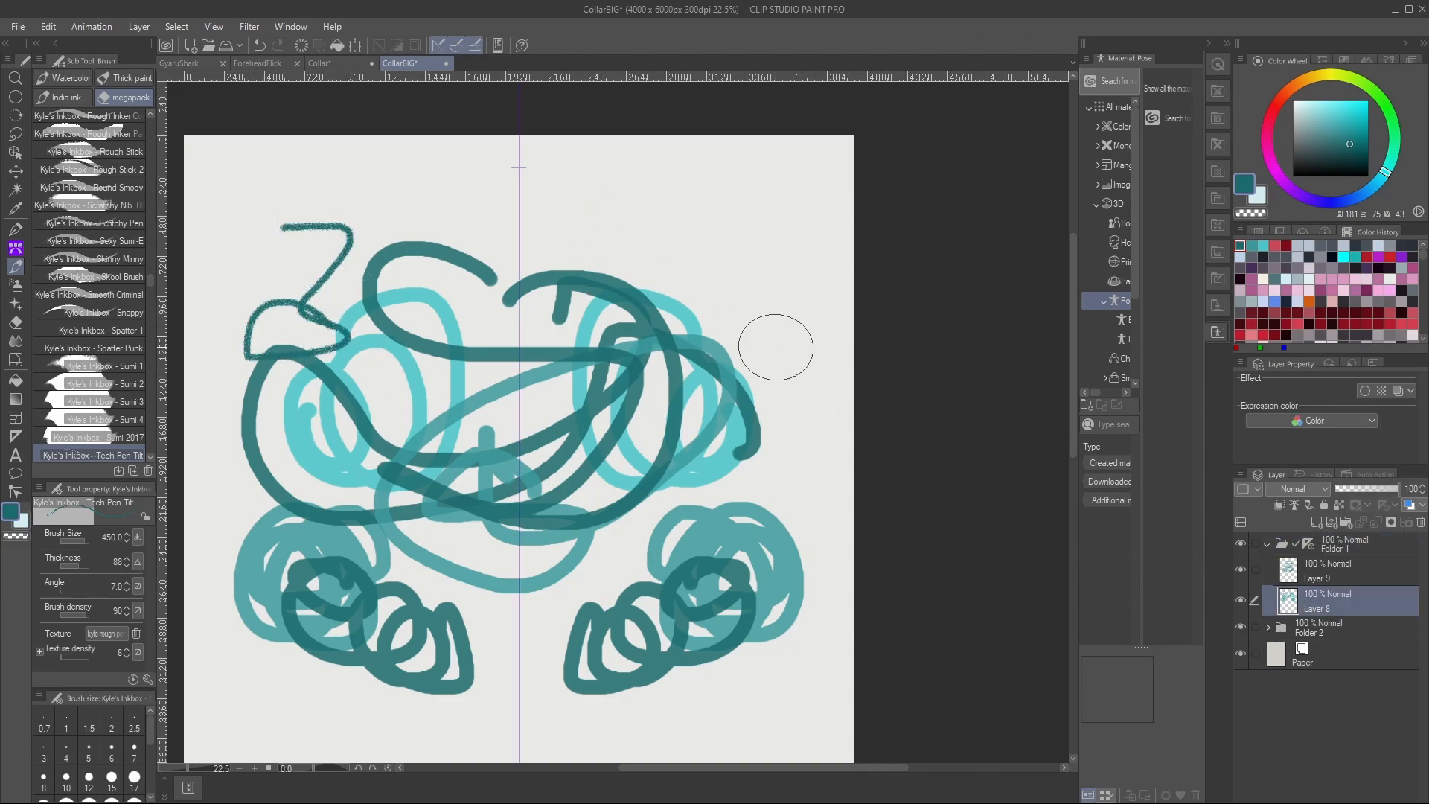
mouse_move(643, 292)
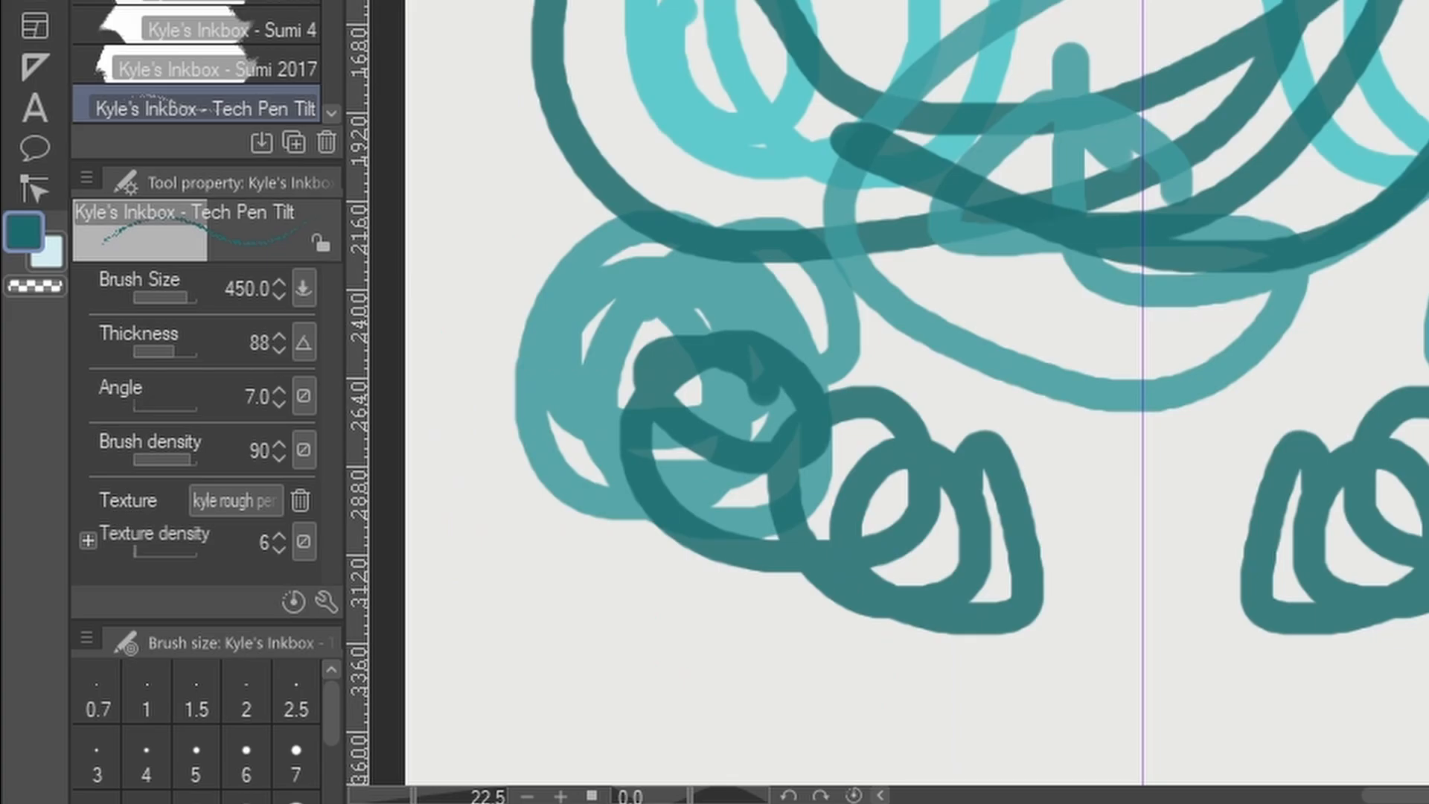
mouse_move(339, 354)
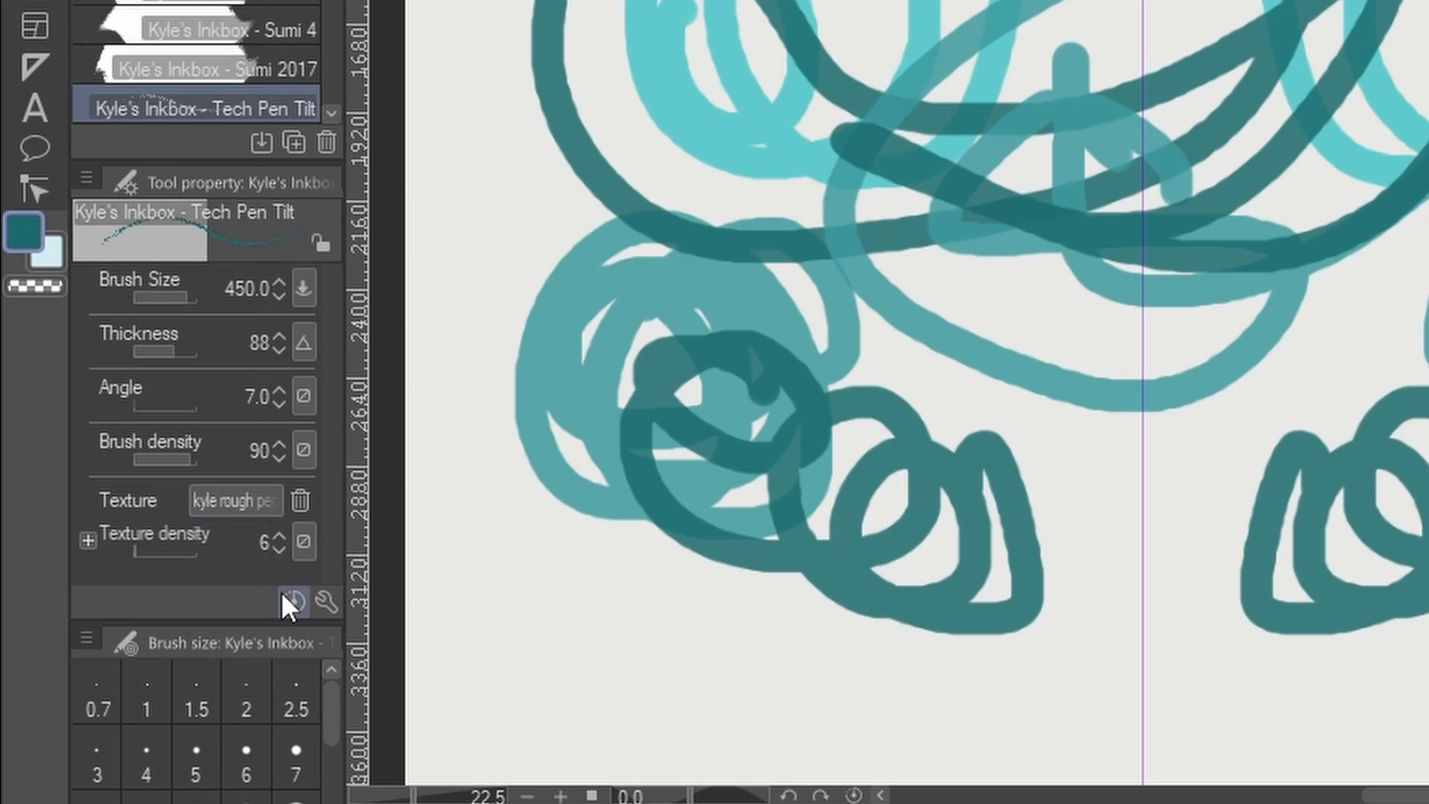
mouse_move(326, 602)
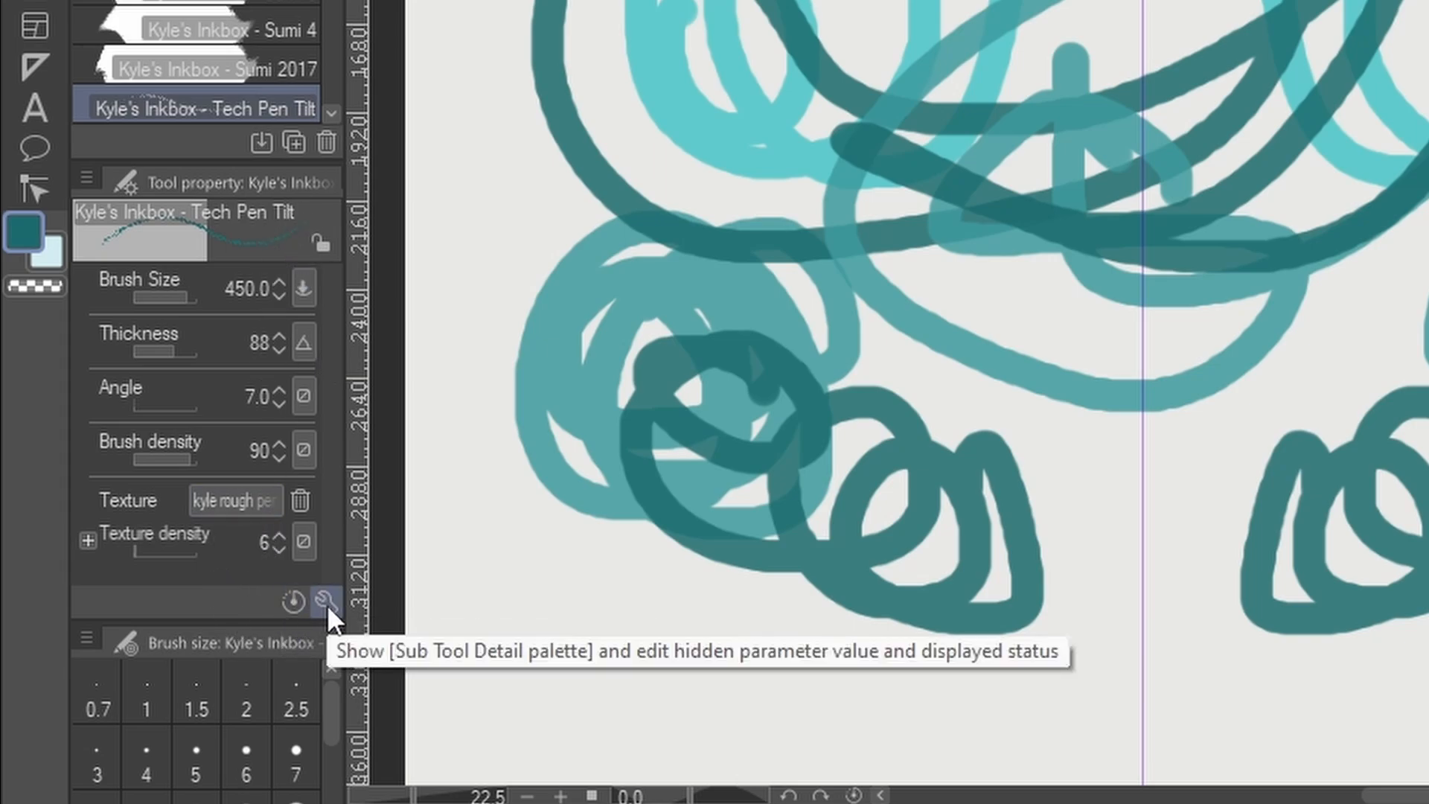
mouse_move(326, 600)
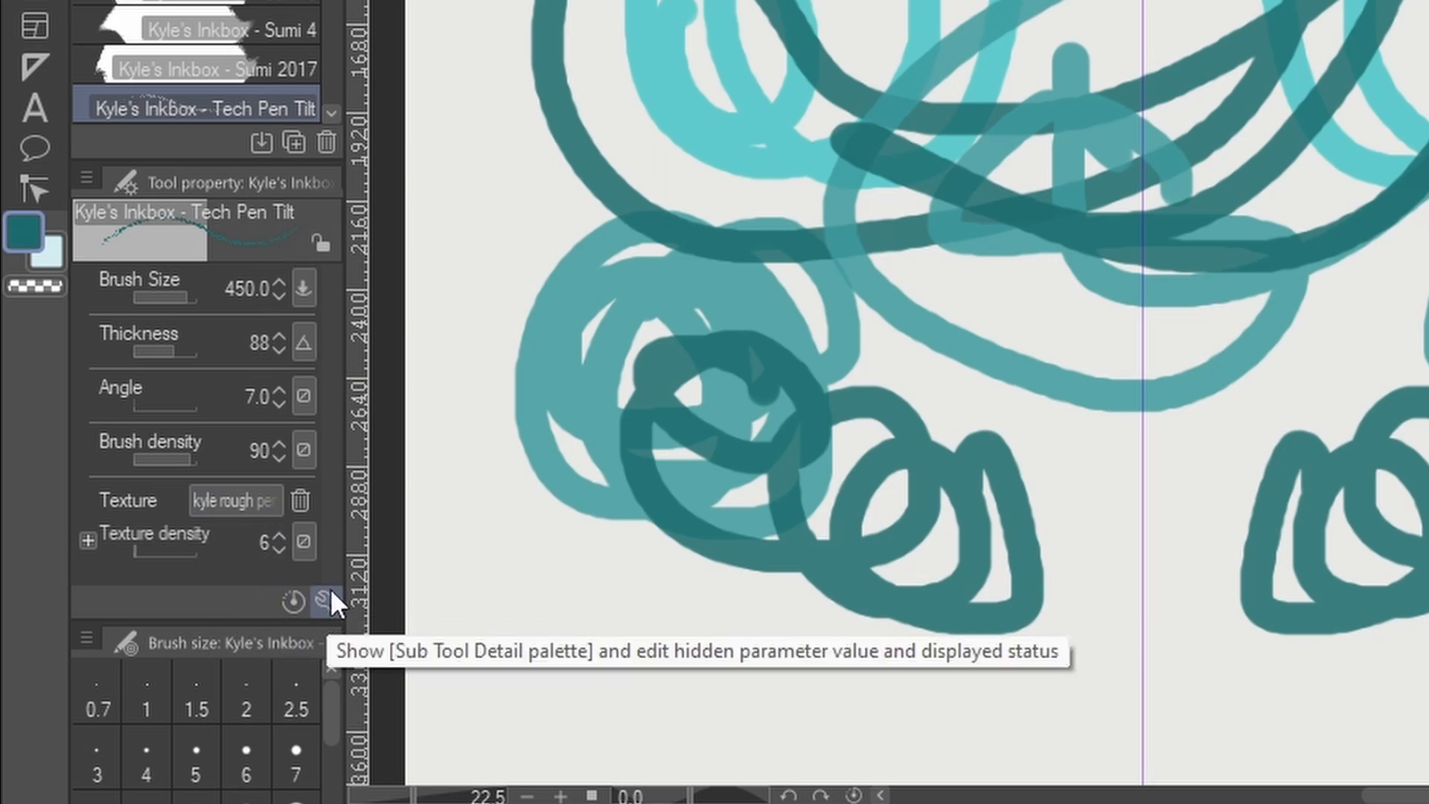
Uncheck Enable snapping in the Tech Pen Tilt brush's Correction settings.
click(325, 603)
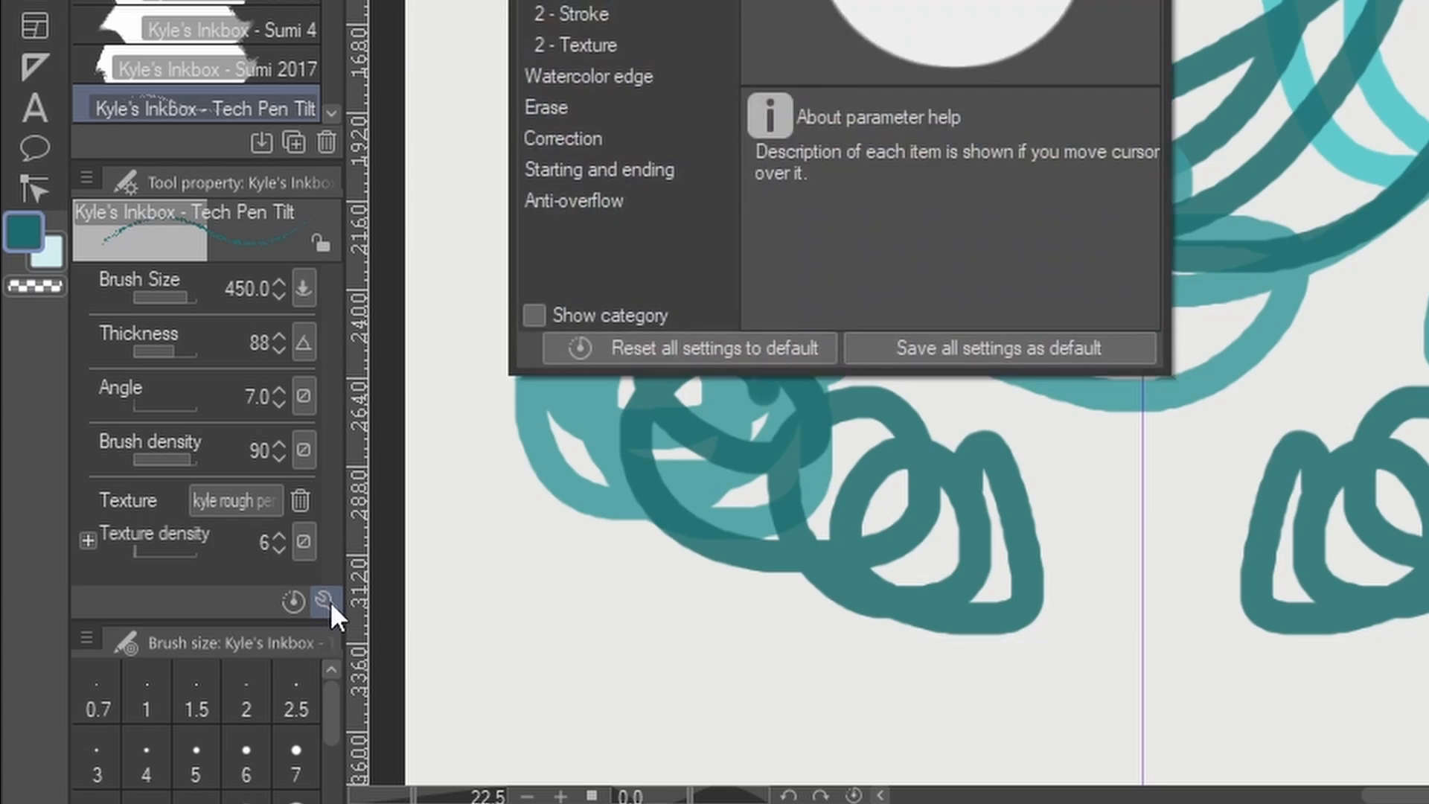
click(326, 604)
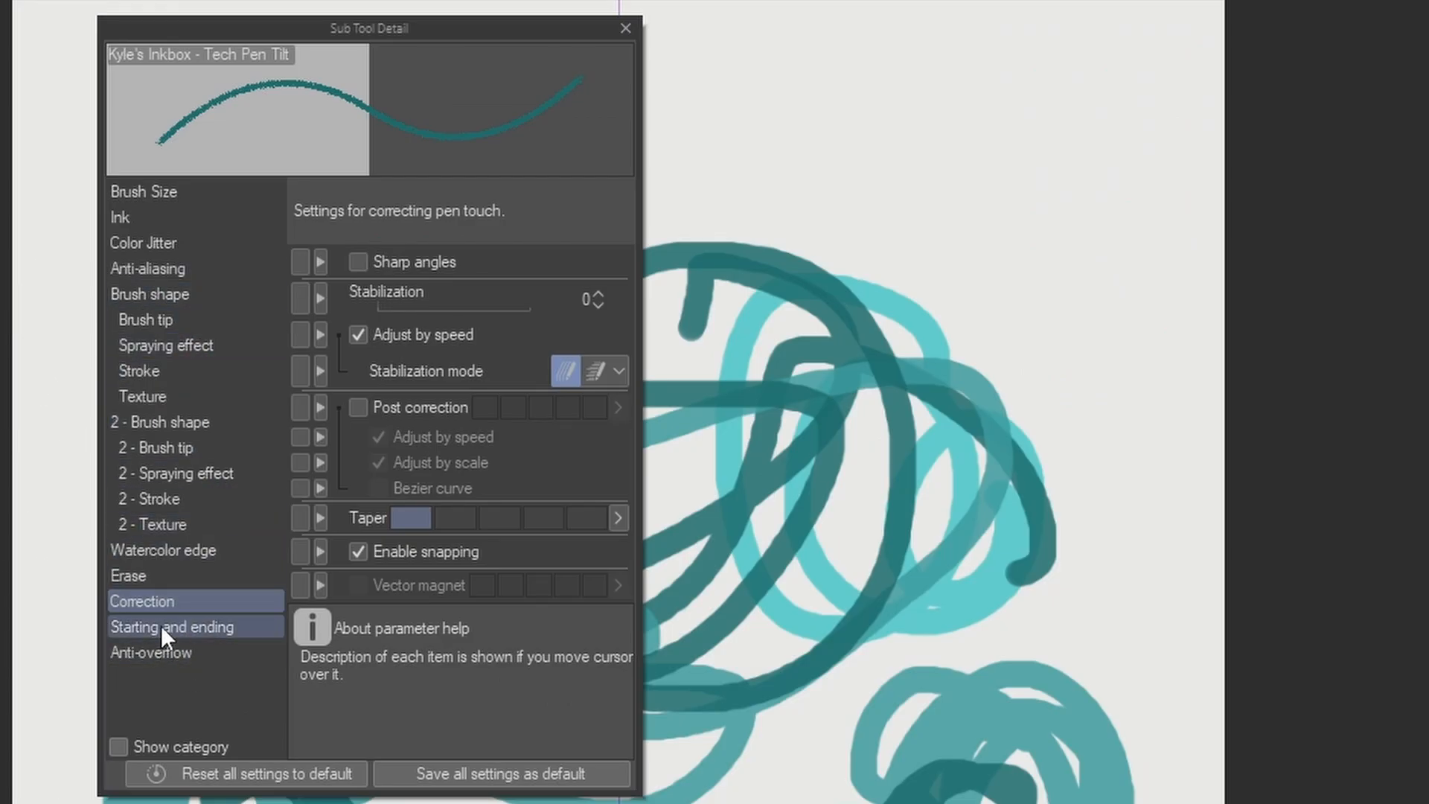
click(142, 601)
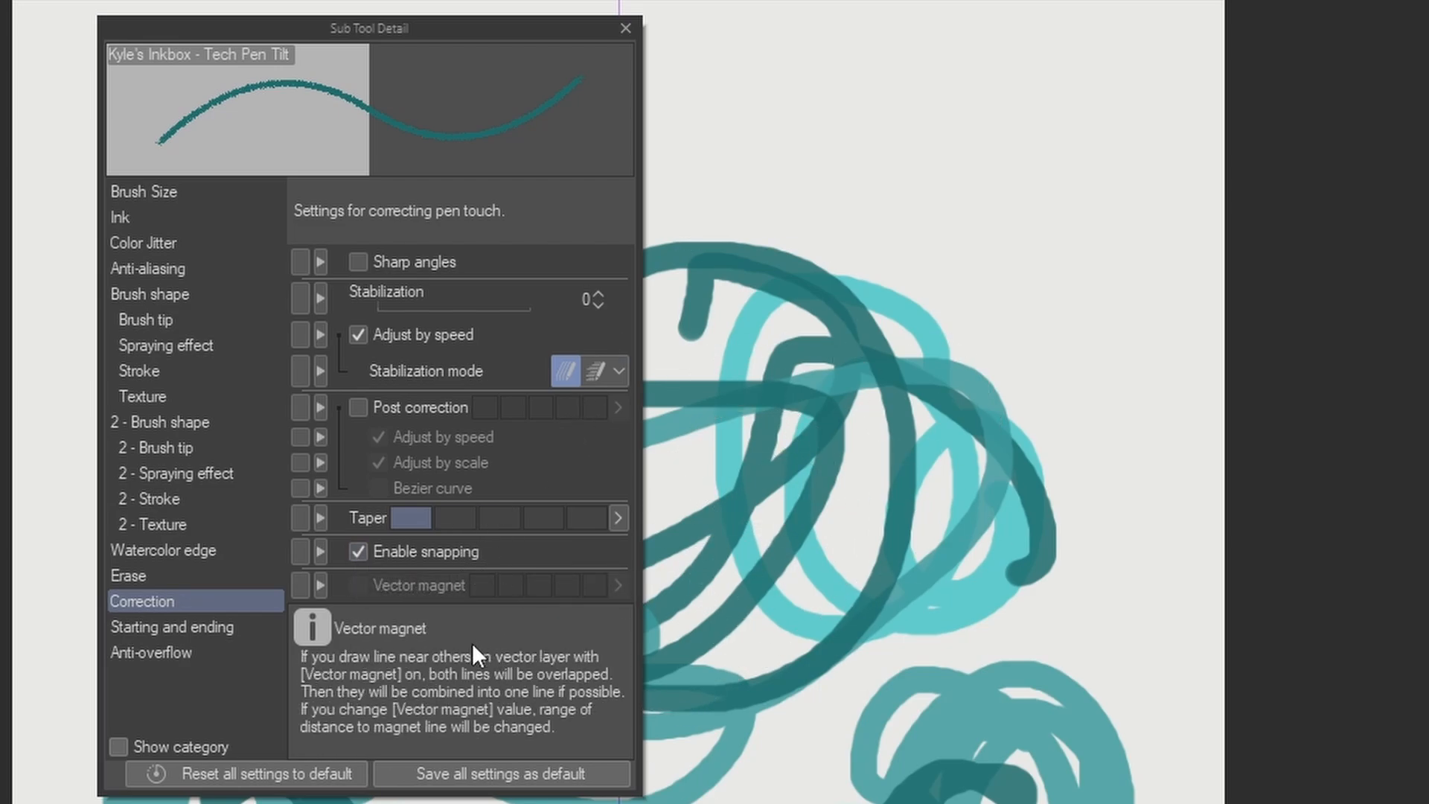
mouse_move(447, 606)
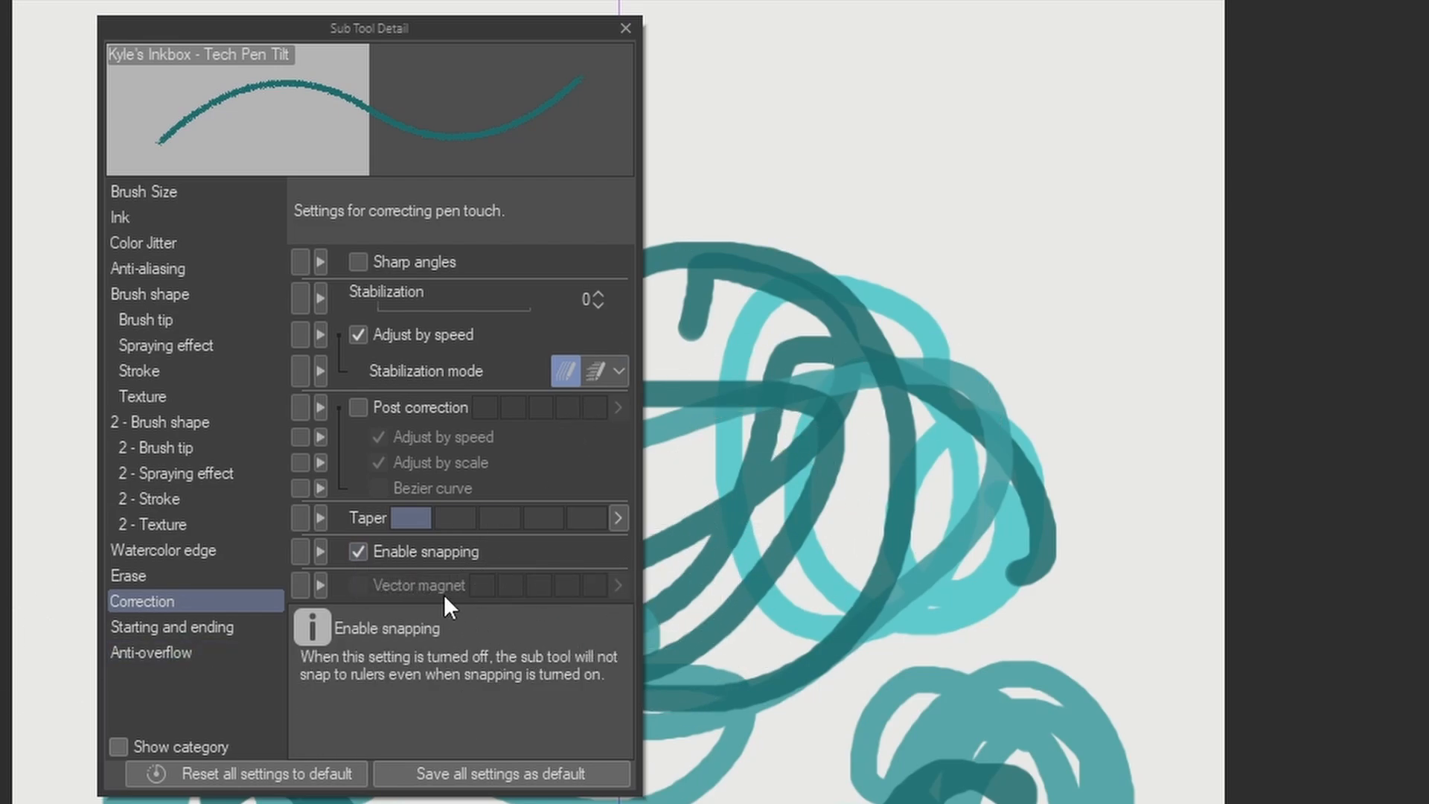
mouse_move(370, 560)
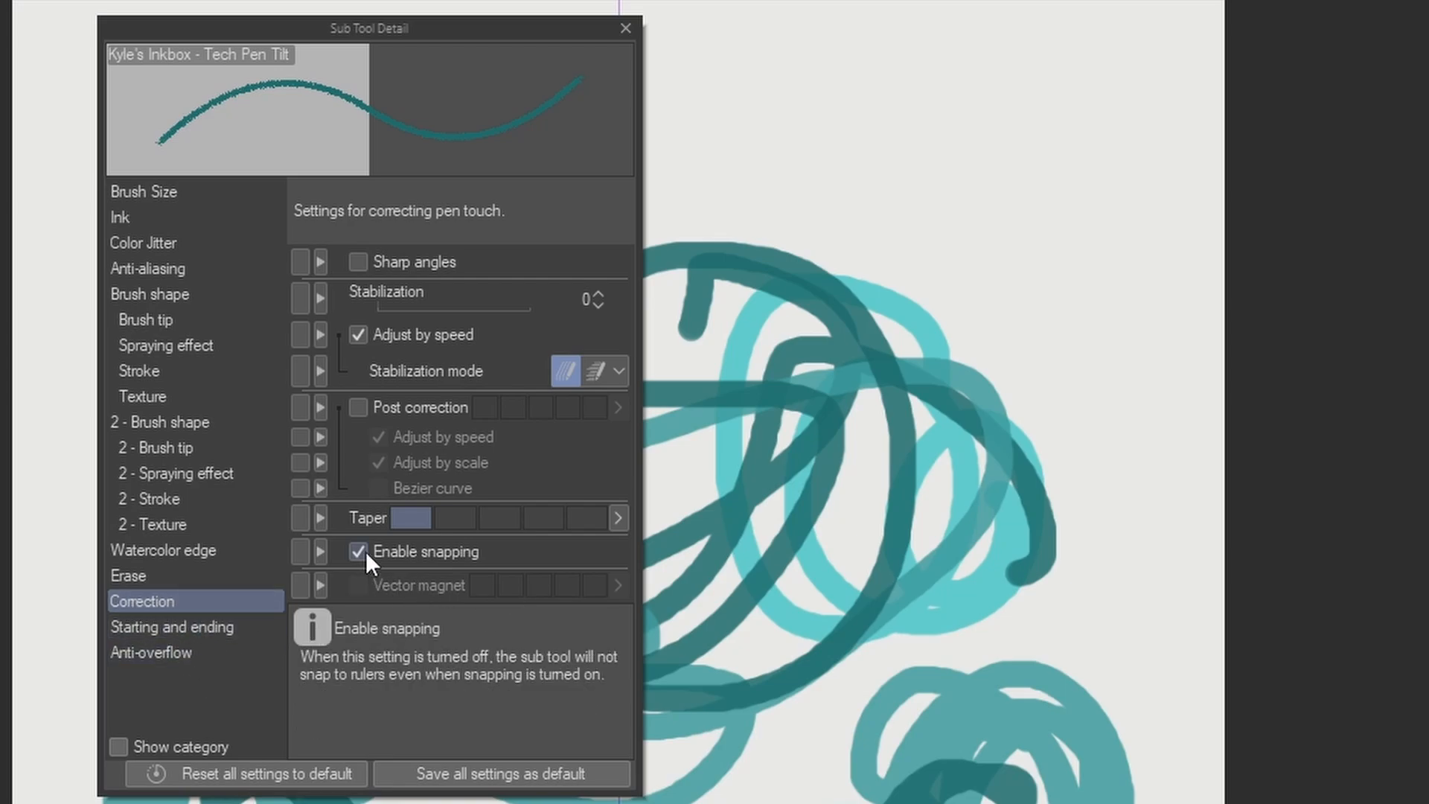
click(357, 551)
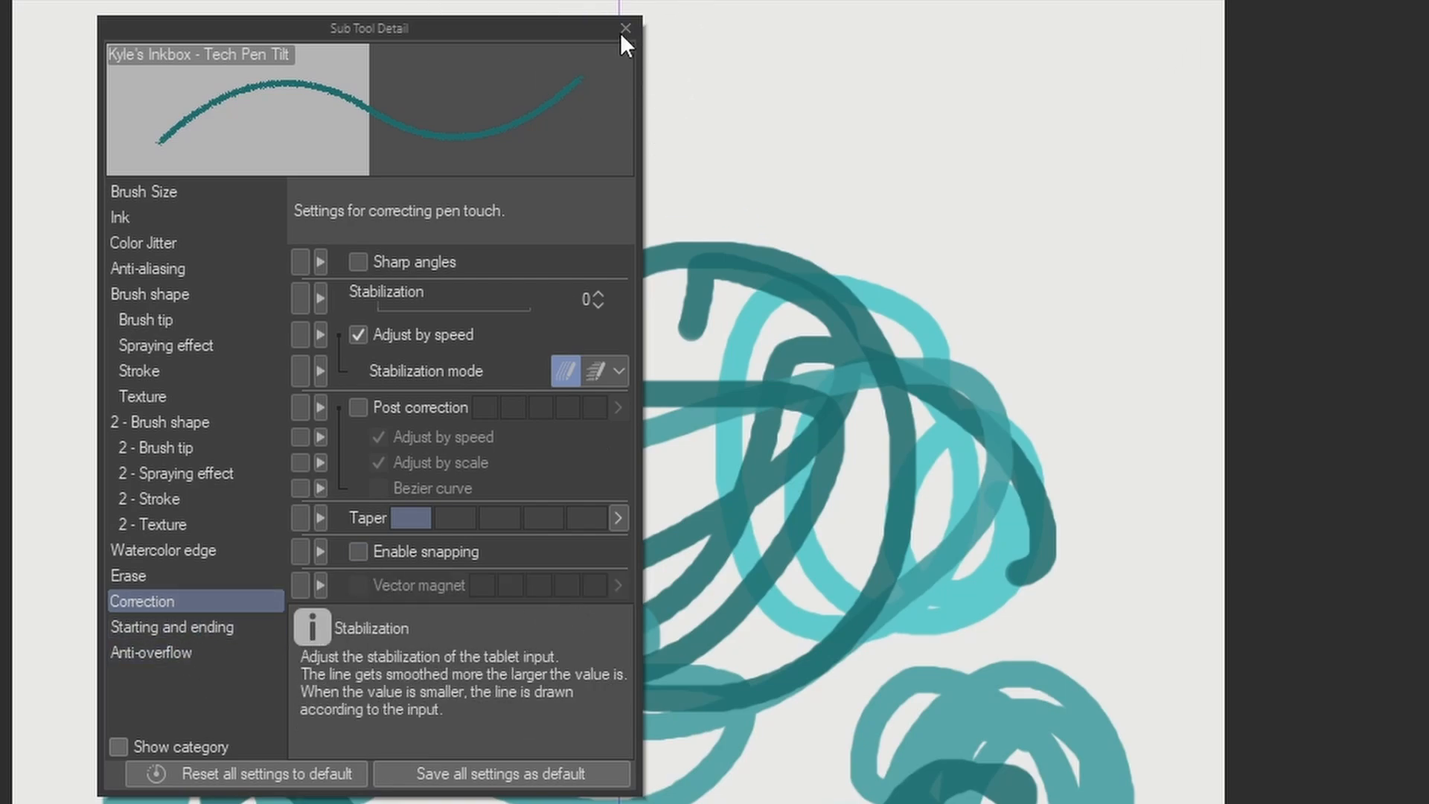
click(624, 28)
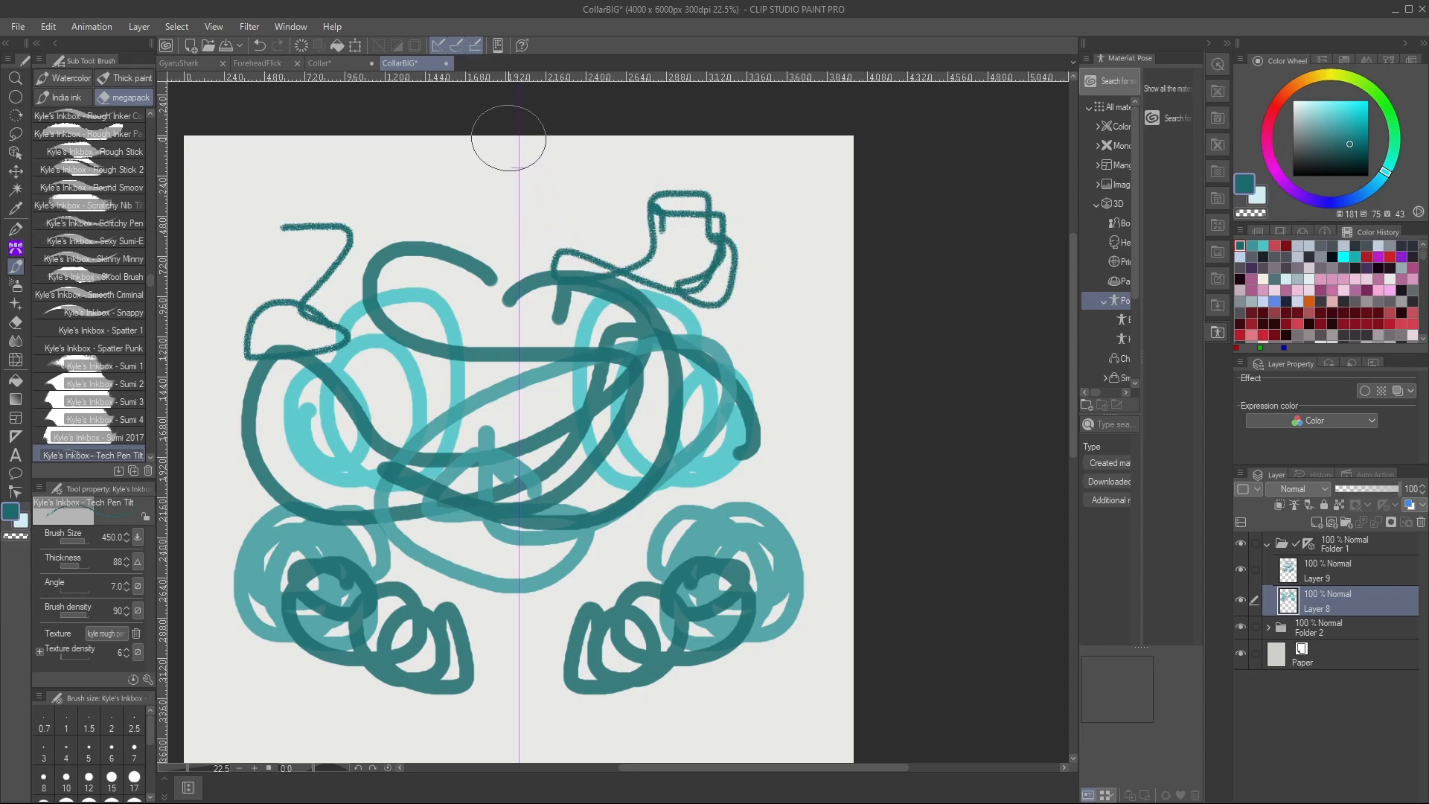
Draw a freehand, unmirrored ink shape at the sketch's upper right.
drag(508, 137, 584, 196)
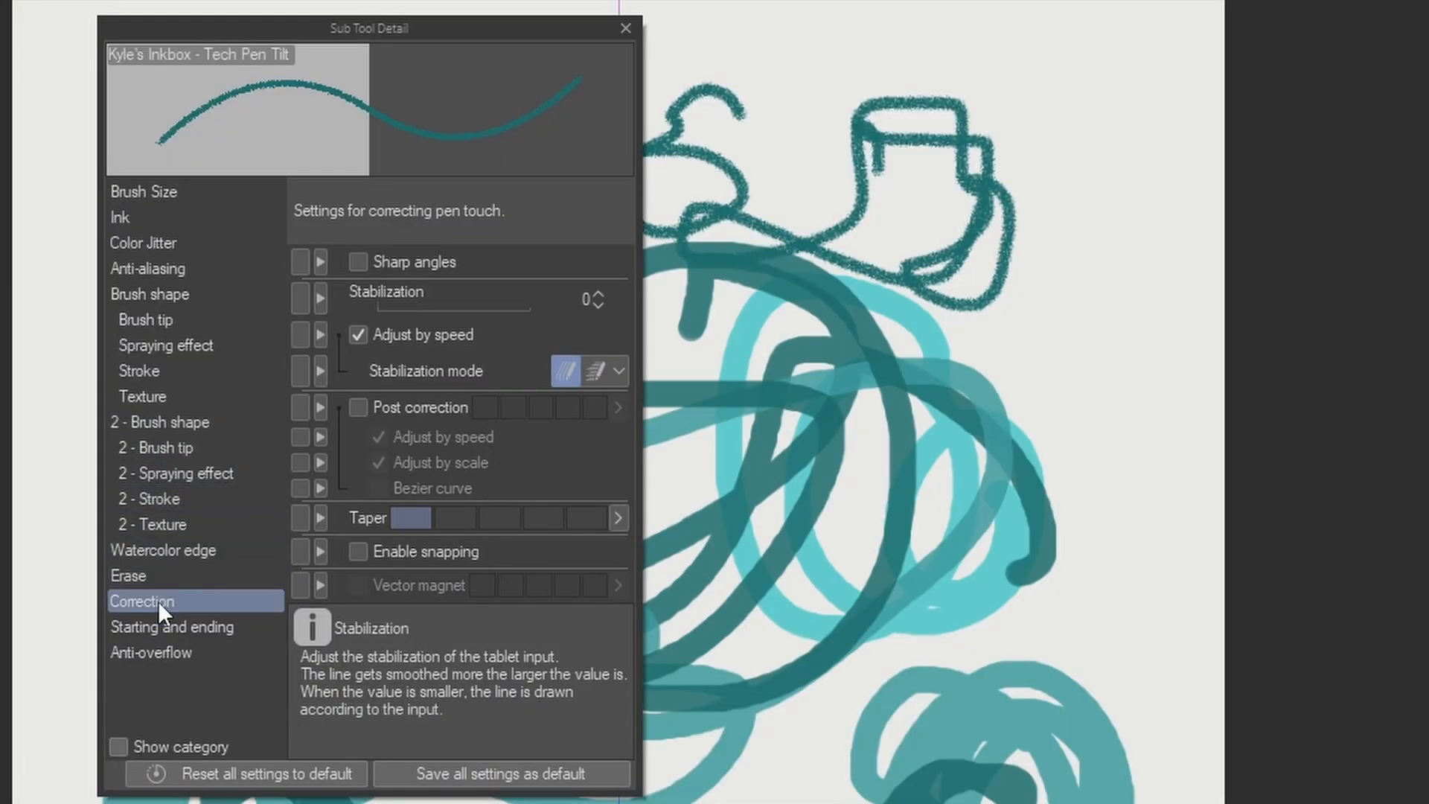
Reopen the Tech Pen Tilt correction settings to turn Enable snapping back on.
click(358, 551)
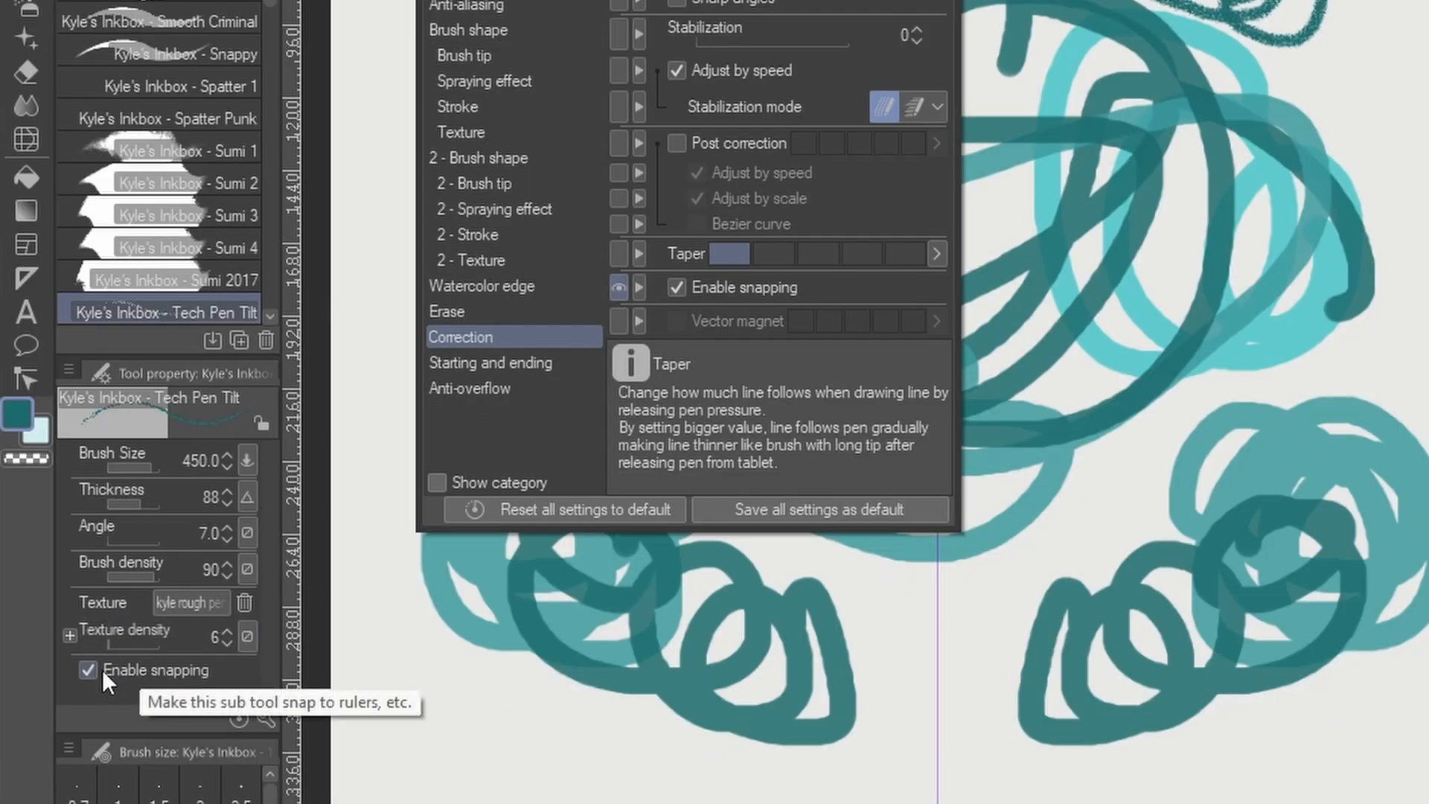
mouse_move(126, 469)
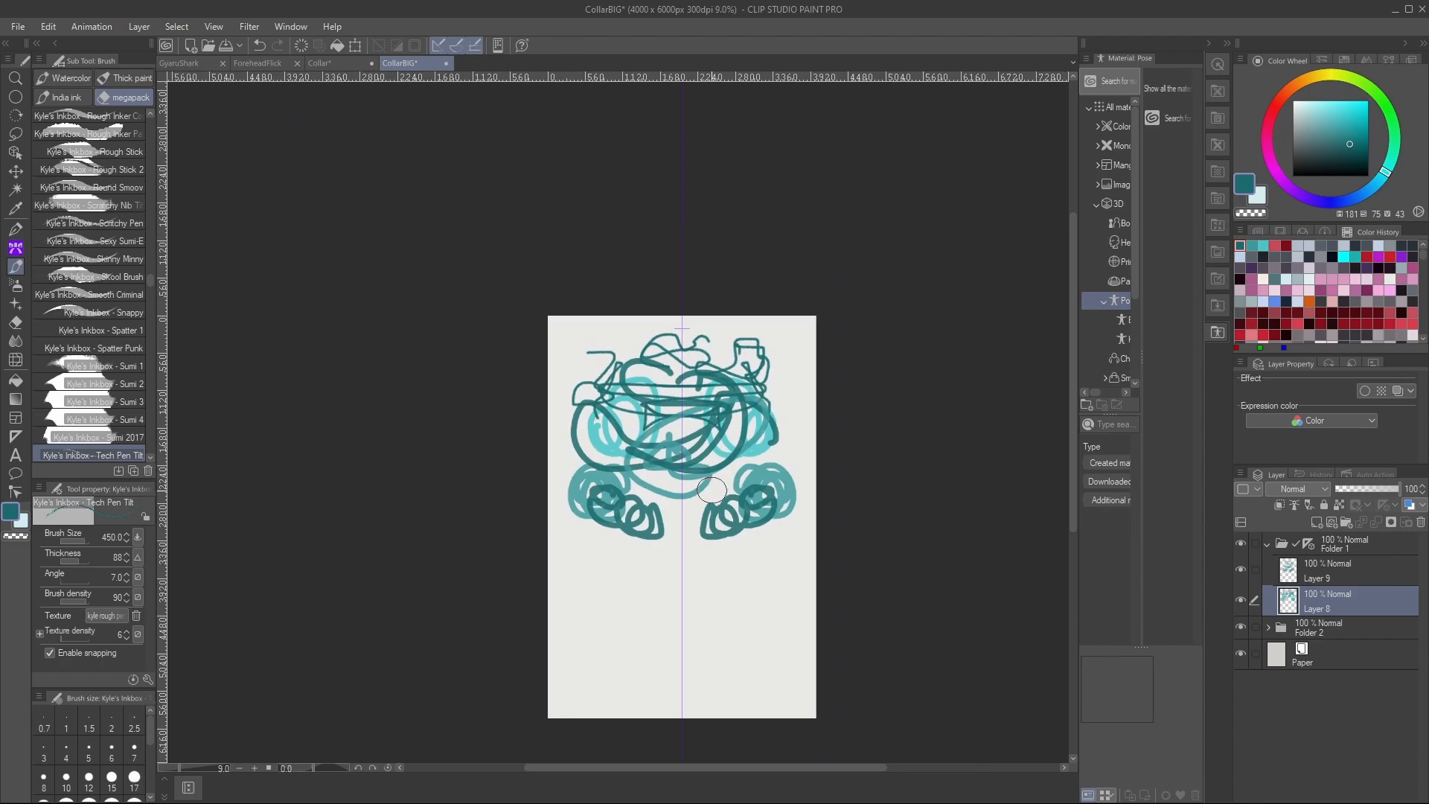
mouse_move(505, 462)
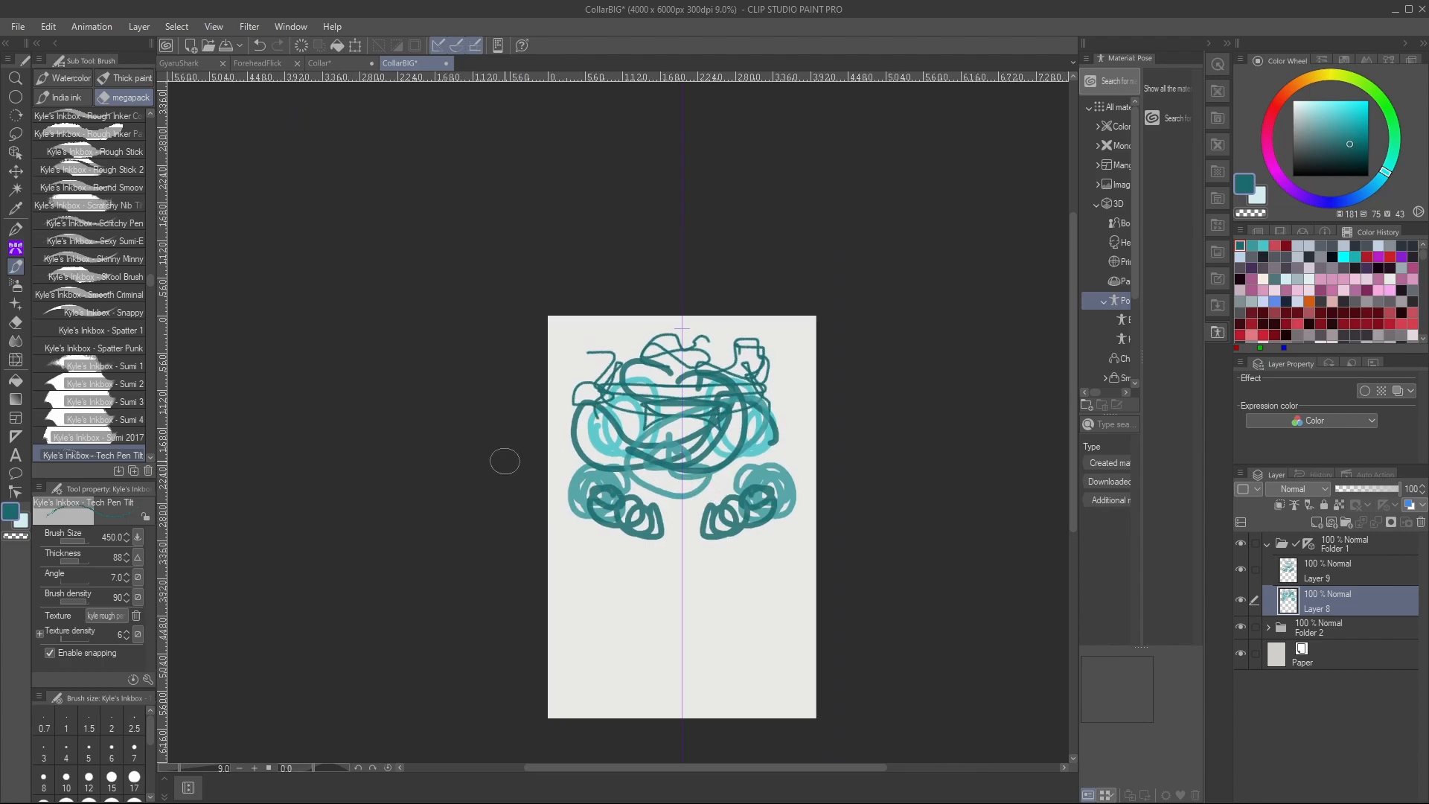